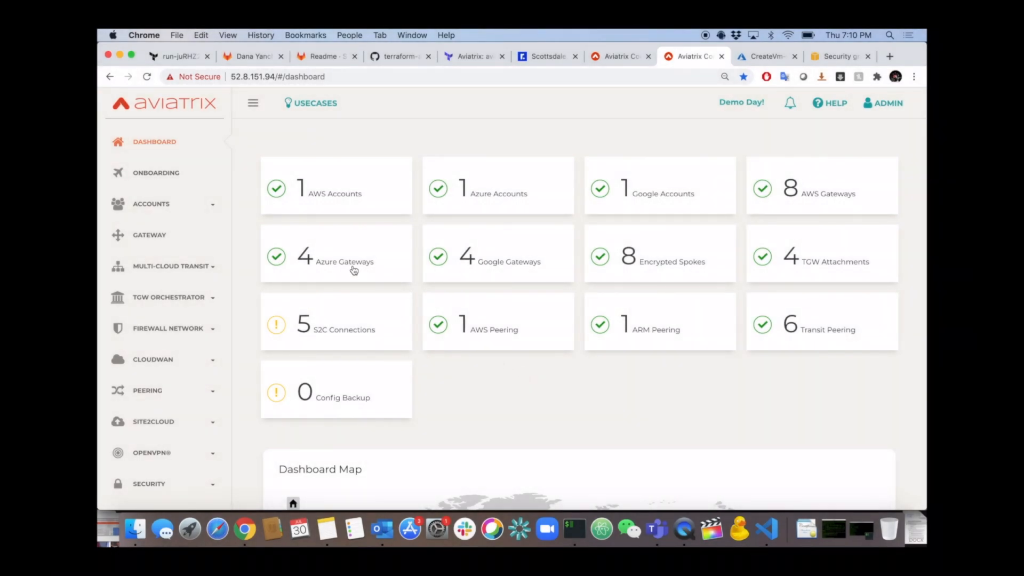
mouse_move(173, 265)
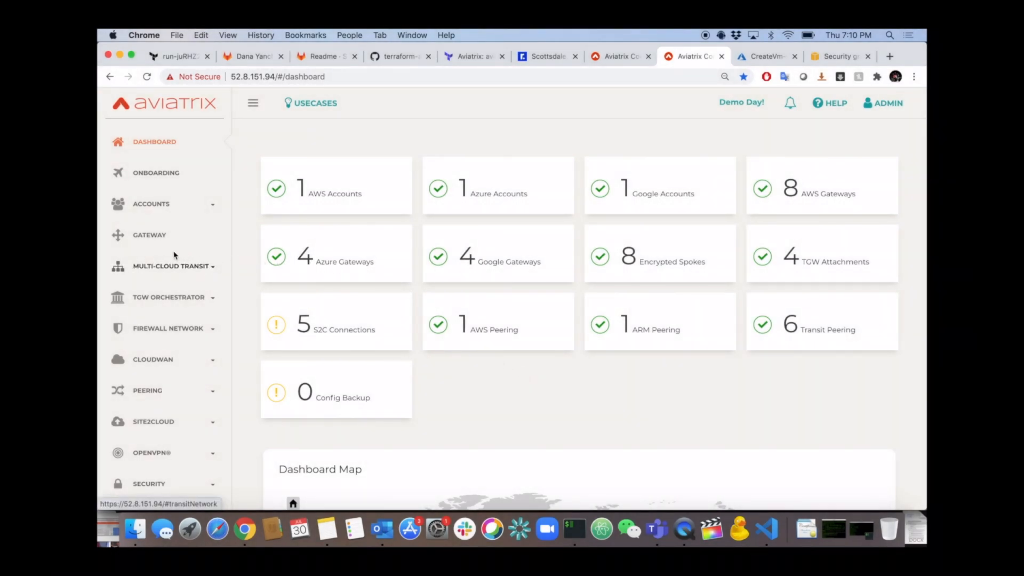
Step: Open the Multi-Cloud Transit Setup page from the sidebar
left_click(172, 265)
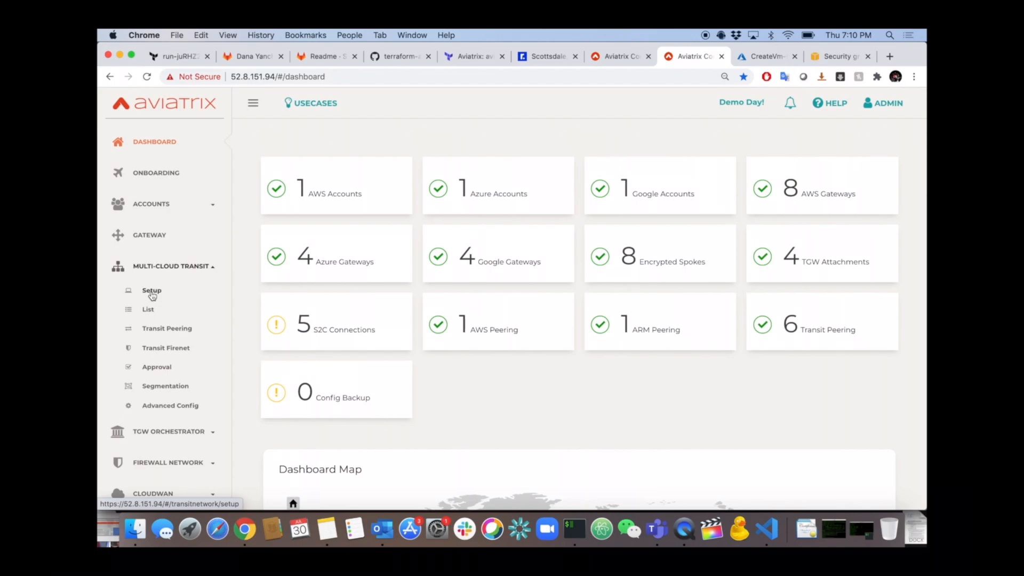
left_click(152, 290)
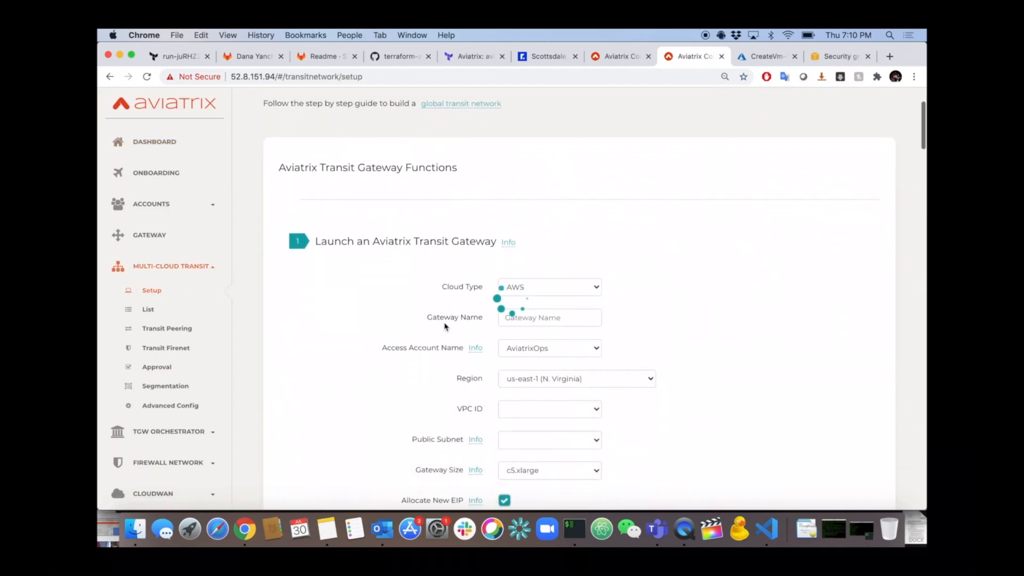
Step: Set cloud type to Azure ARM and name the transit gateway Azure-West-Transit-GW
scroll("down", 3)
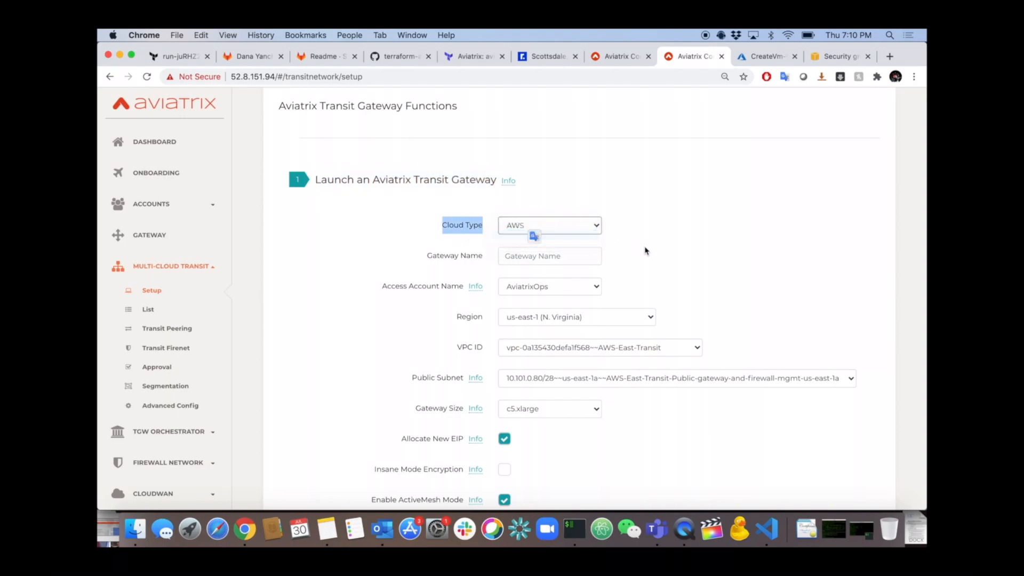
left_click(549, 225)
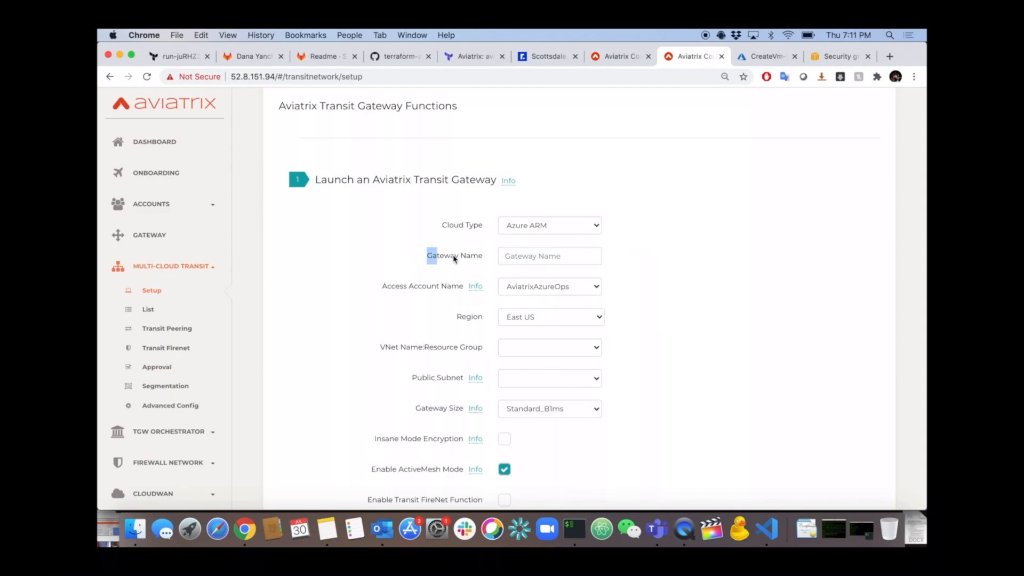
left_click(549, 255)
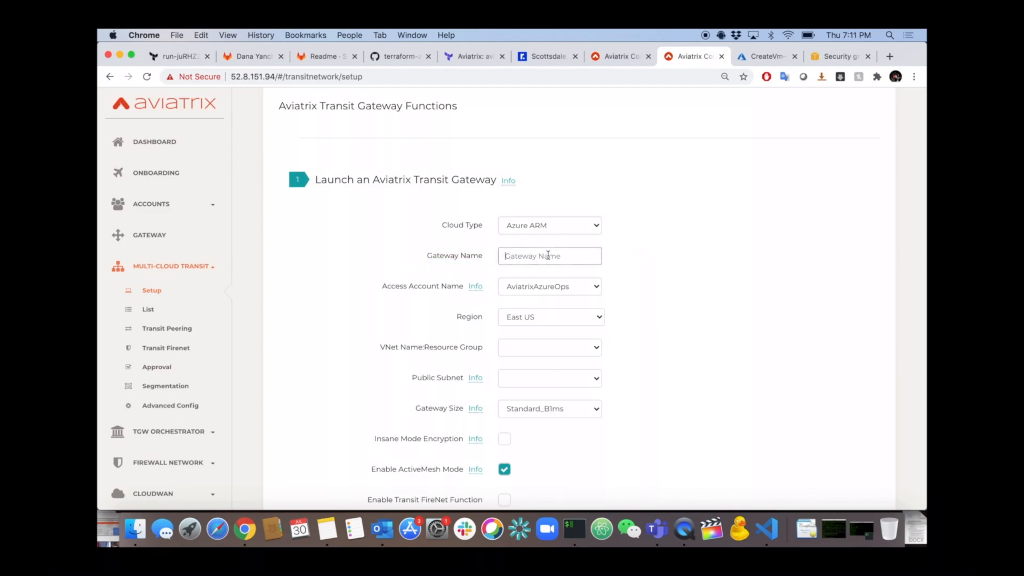
type("Azure-West-Transit-GW")
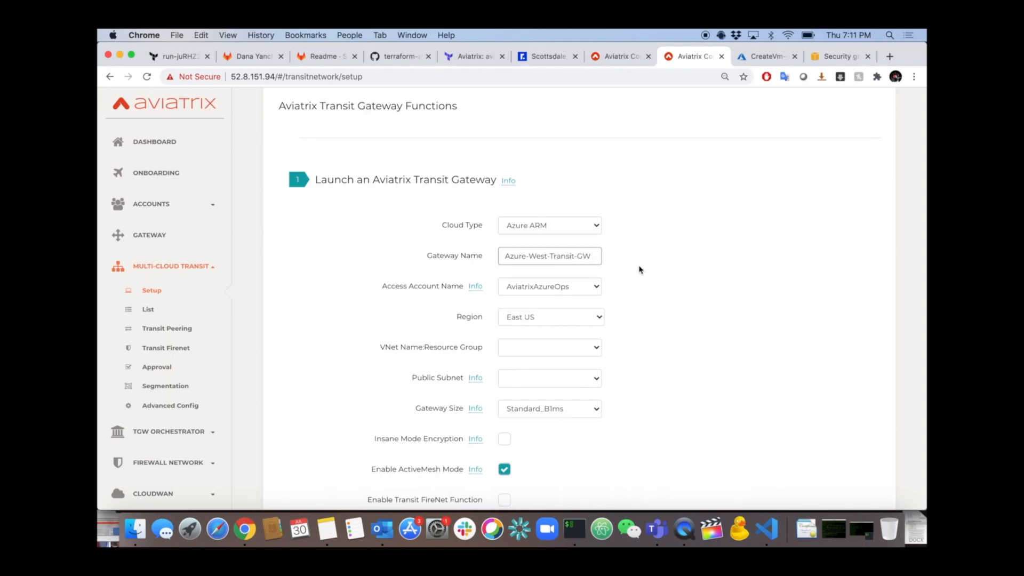
left_click(549, 286)
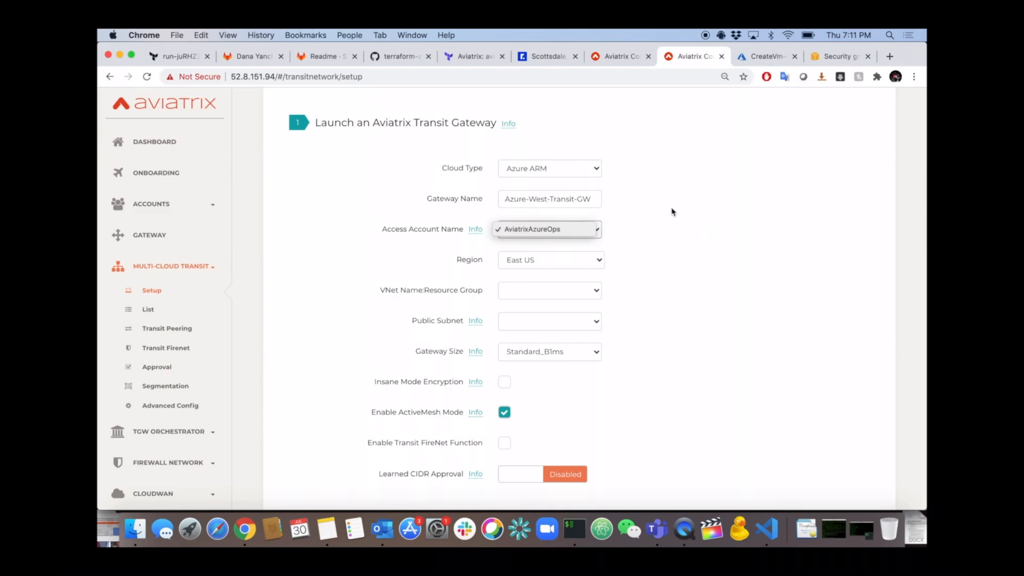
Step: Choose region West US 2, VNet Azure-West-Transit and subnet 10.190.0.0/20~~subnet-gateway-1
left_click(549, 259)
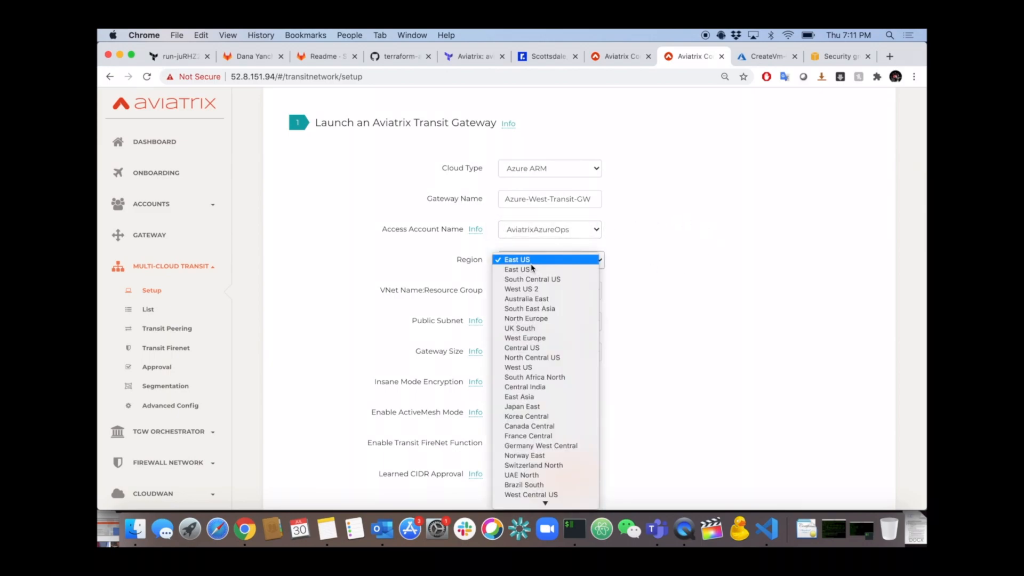
mouse_move(520, 289)
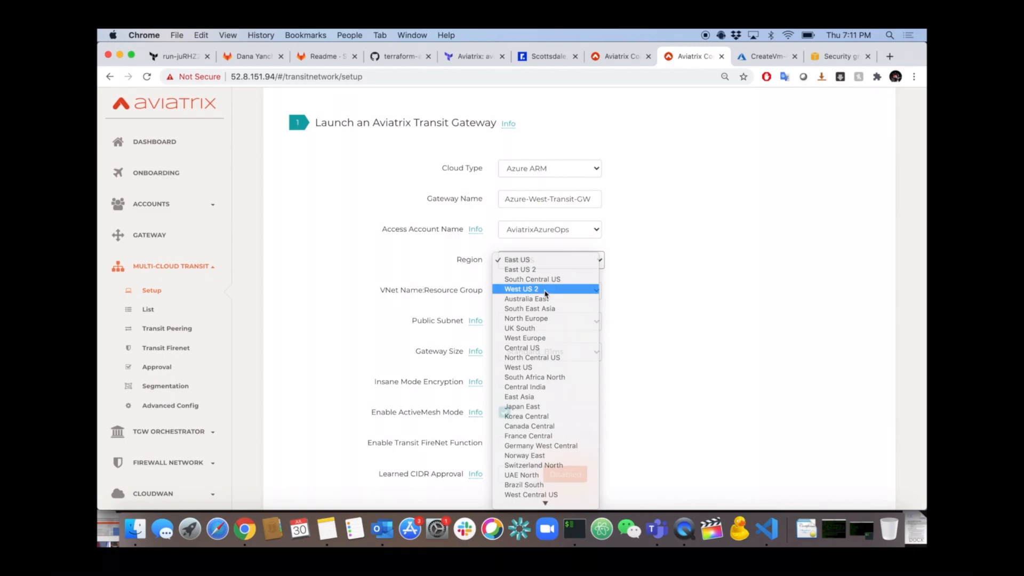
left_click(521, 288)
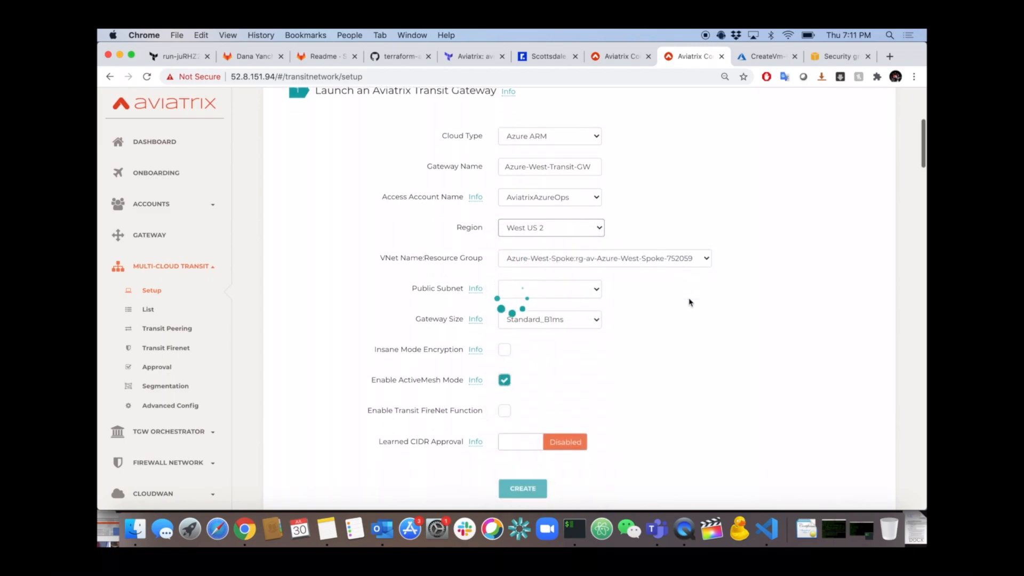
left_click(604, 258)
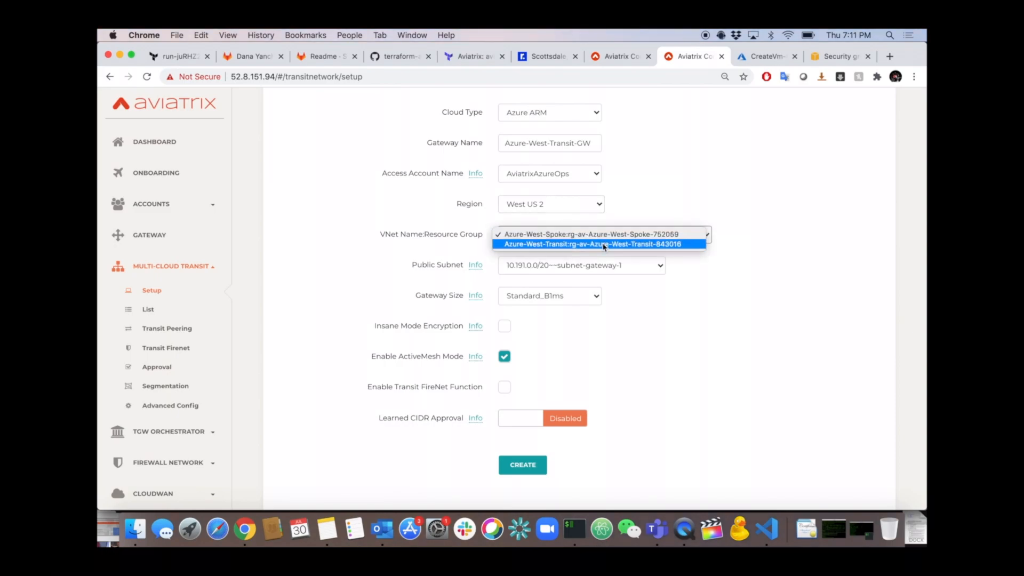
left_click(591, 244)
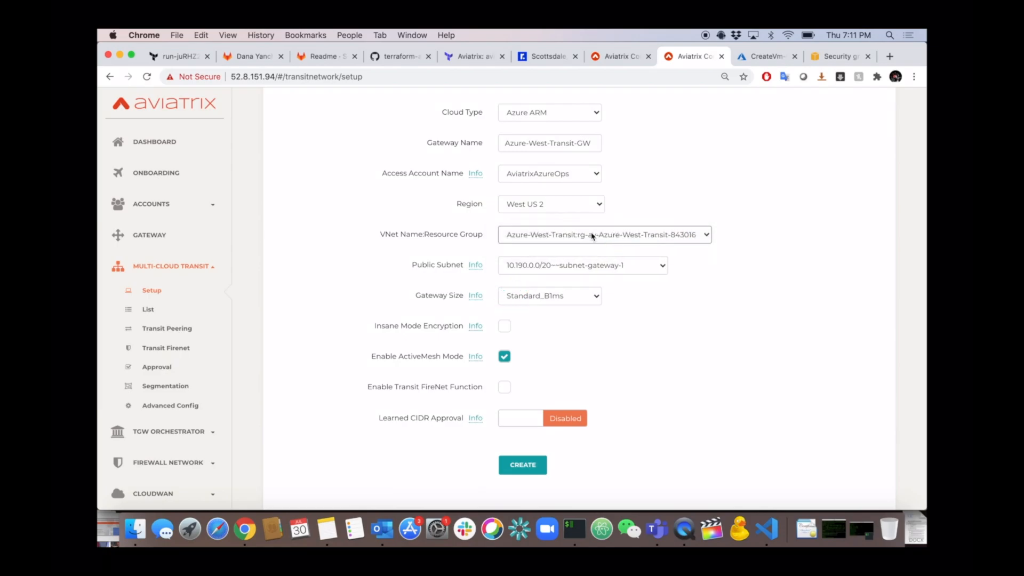
left_click(581, 265)
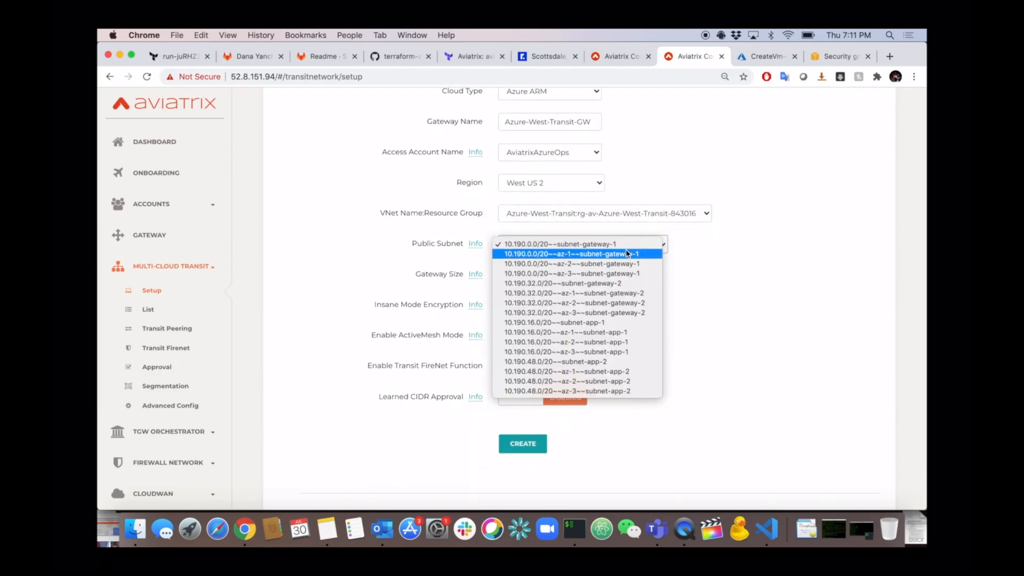
left_click(560, 244)
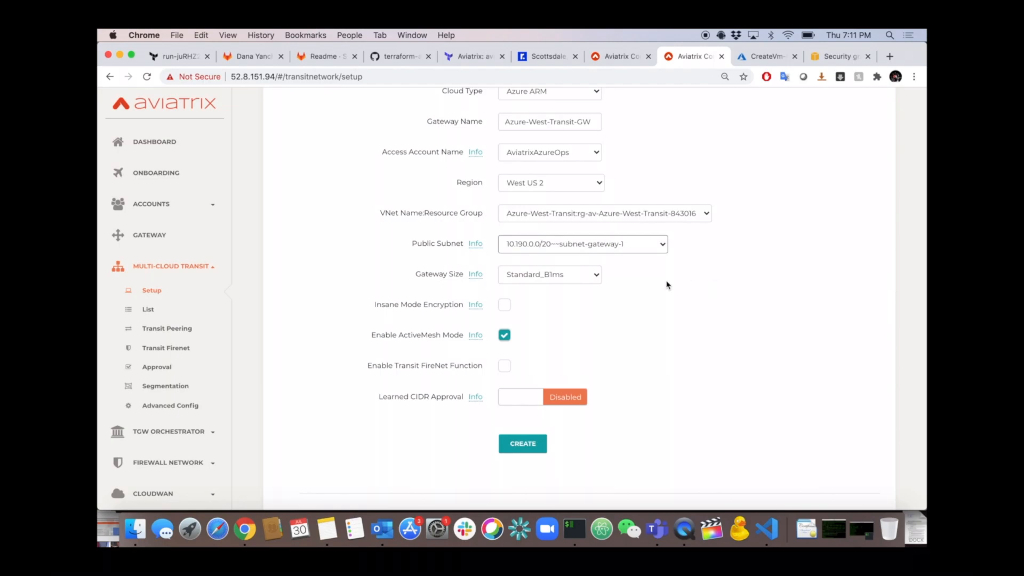
mouse_move(602, 330)
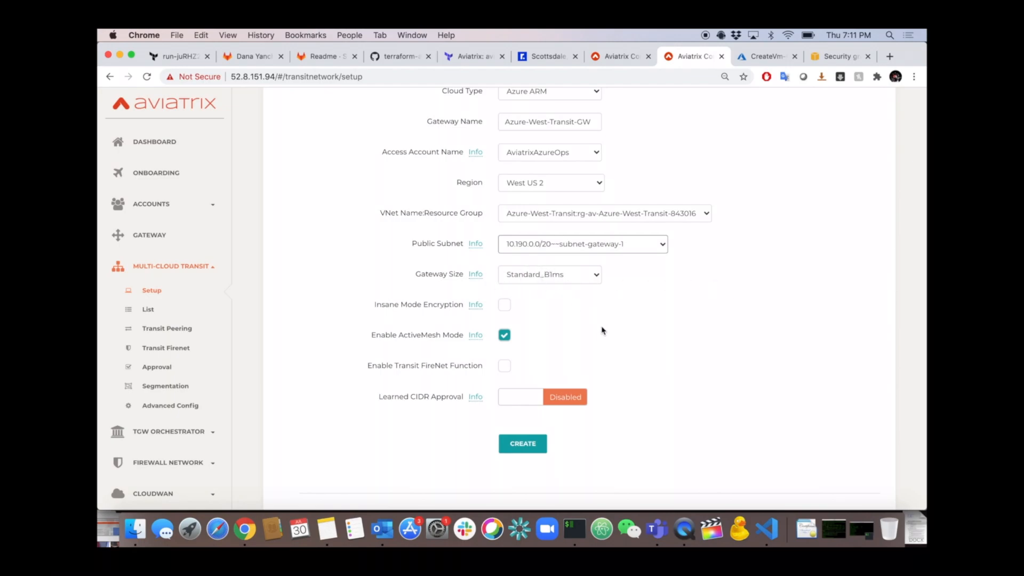
scroll("down", 3)
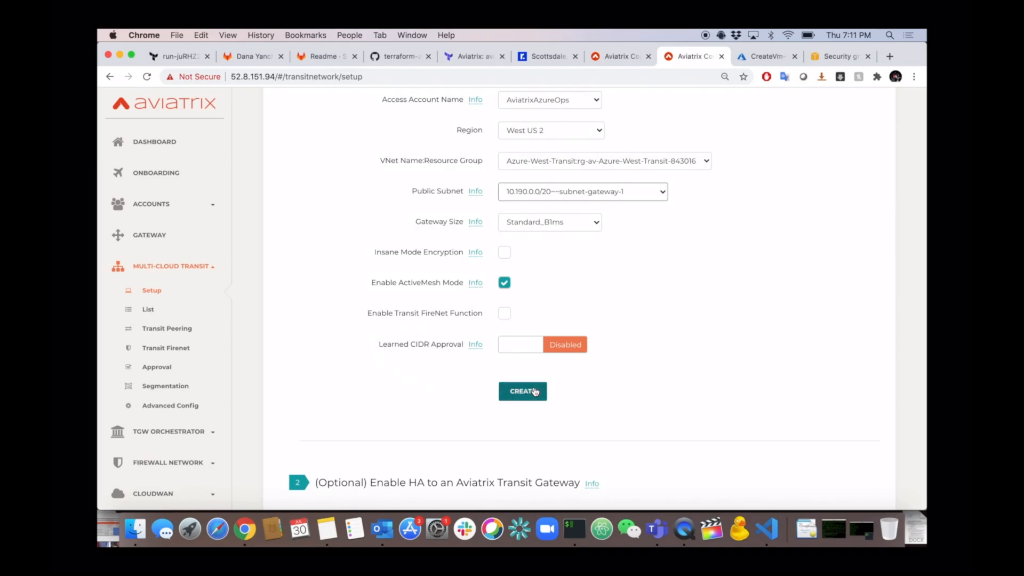
Step: Create the Azure-West-Transit-GW transit gateway and scroll to the Enable HA section
left_click(523, 391)
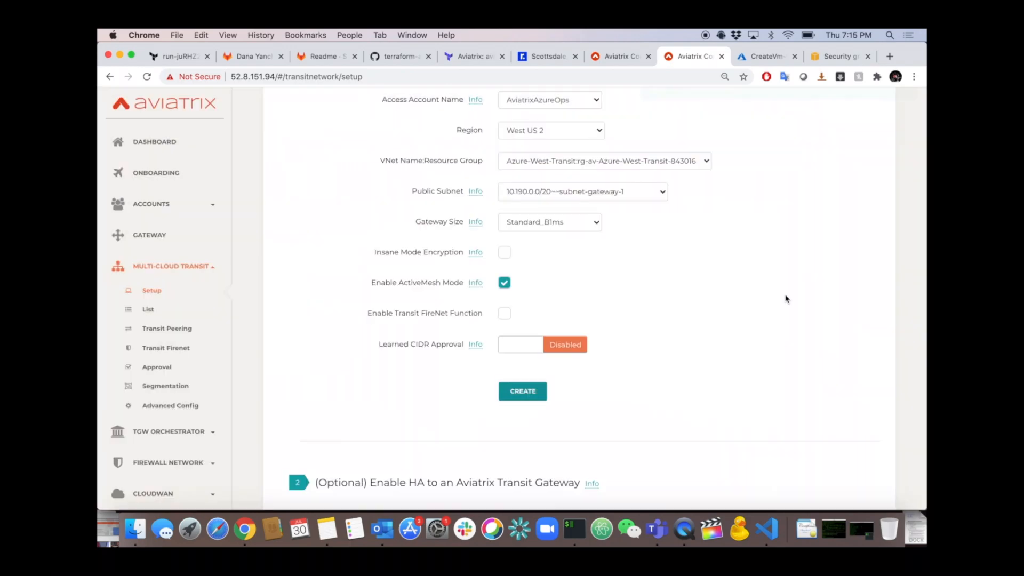
left_click(521, 390)
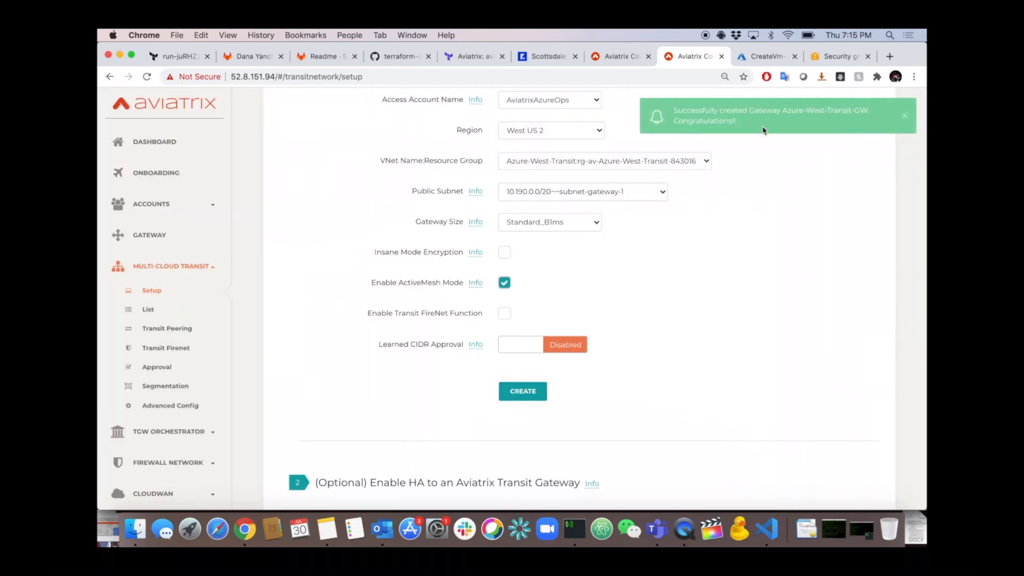
scroll("down", 3)
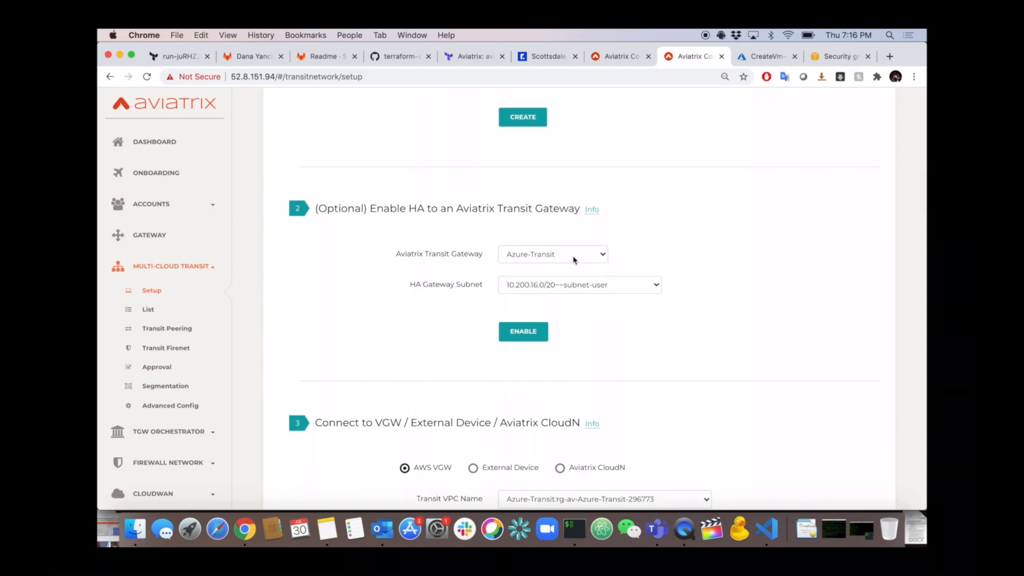
Step: Enable HA on Azure-West-Transit-GW using subnet 10.190.32.0/20~~az-2~~subnet-gateway-2
left_click(552, 254)
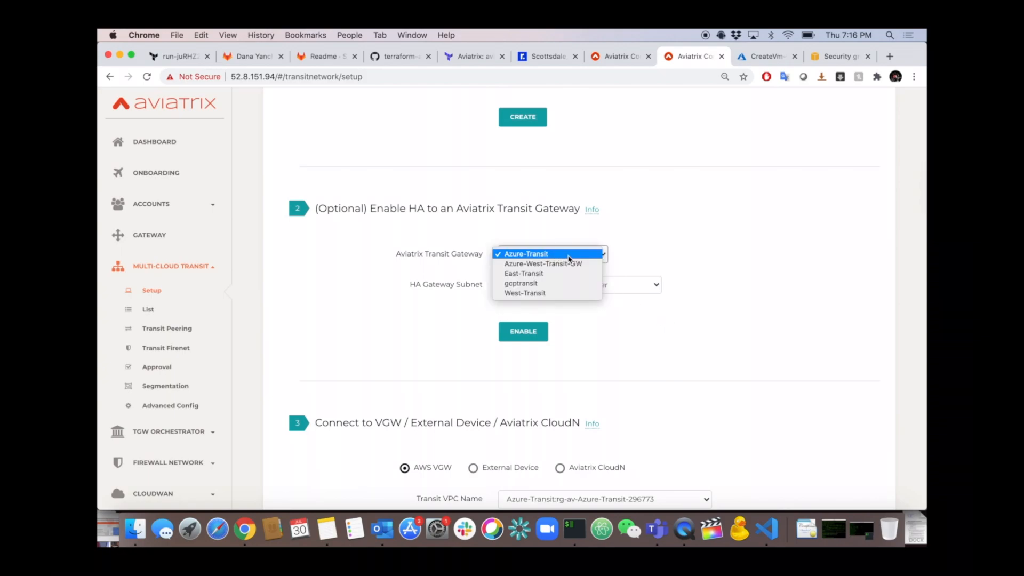
left_click(543, 262)
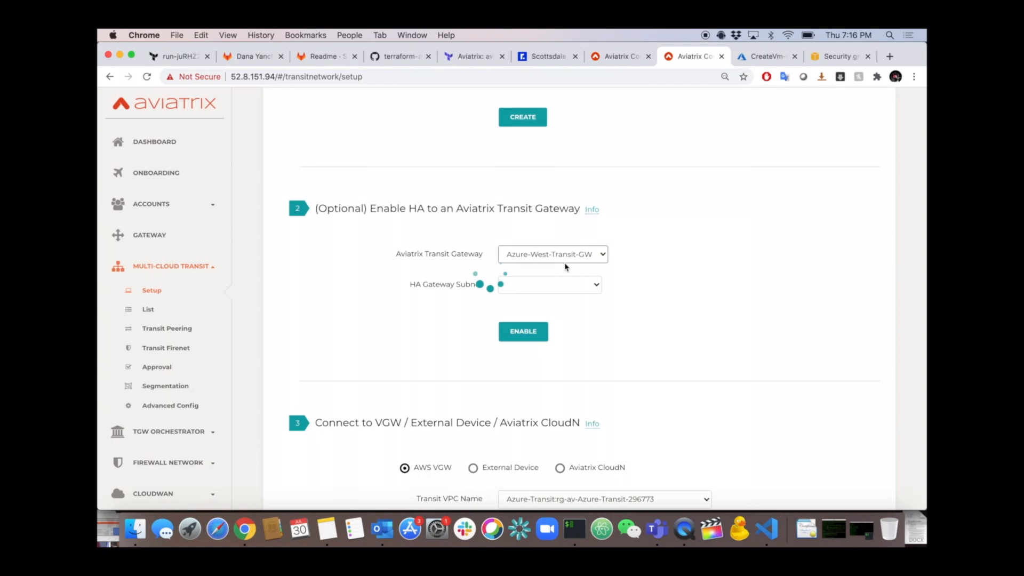
left_click(547, 284)
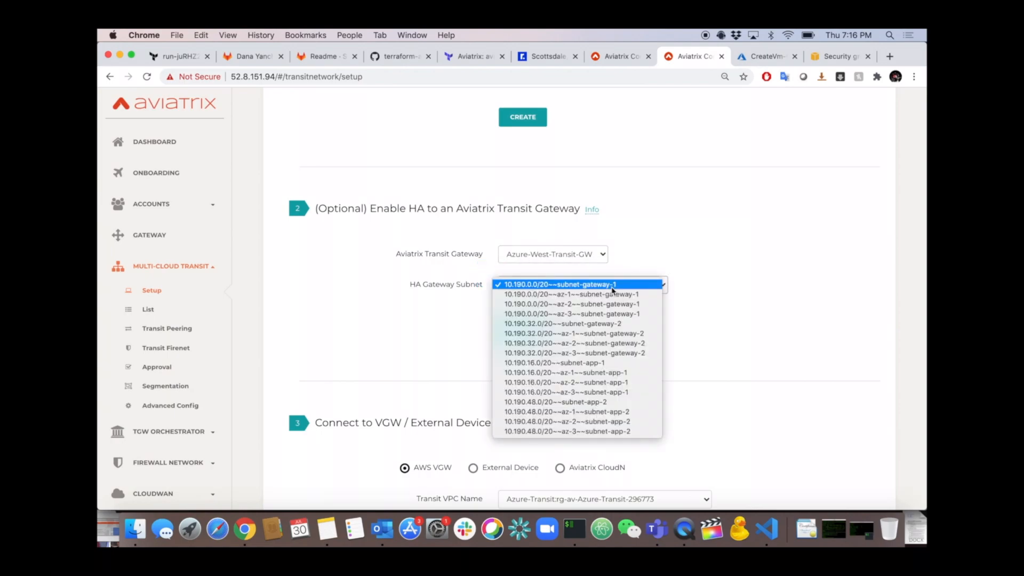
left_click(572, 332)
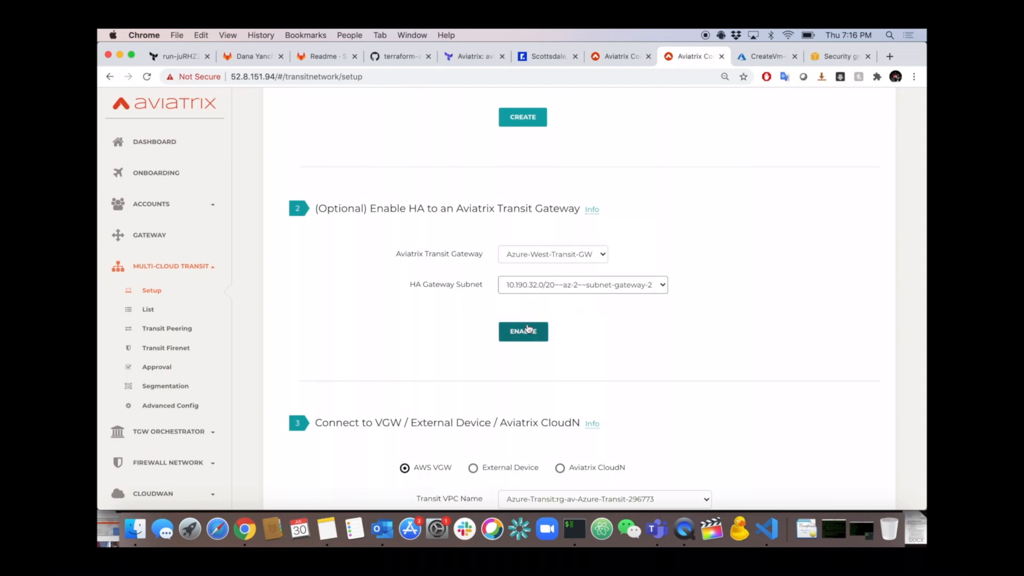
left_click(522, 331)
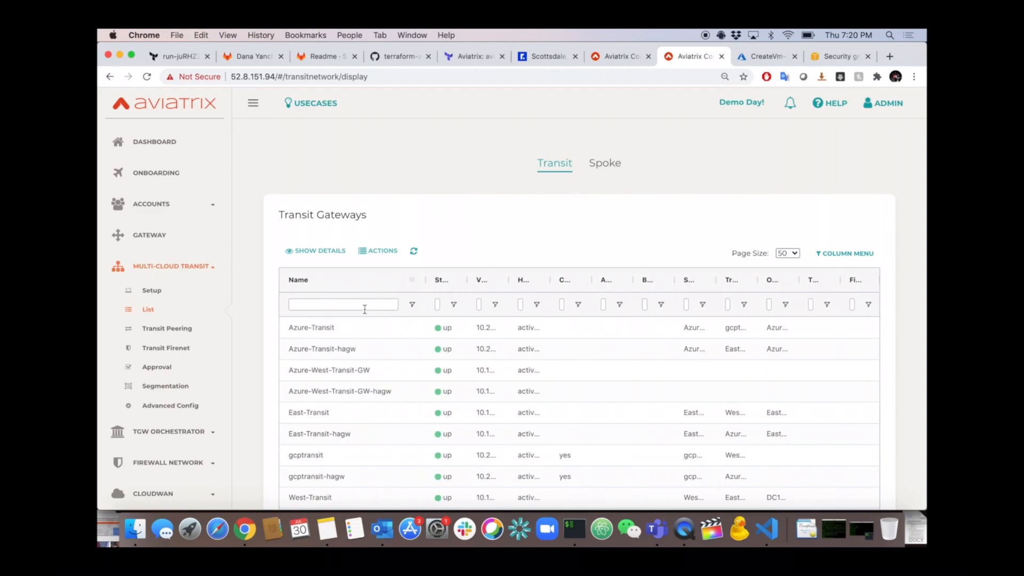
Step: Filter the transit list by Azure, verify both Azure-West-Transit-GW rows, and return to Setup
type("Azure")
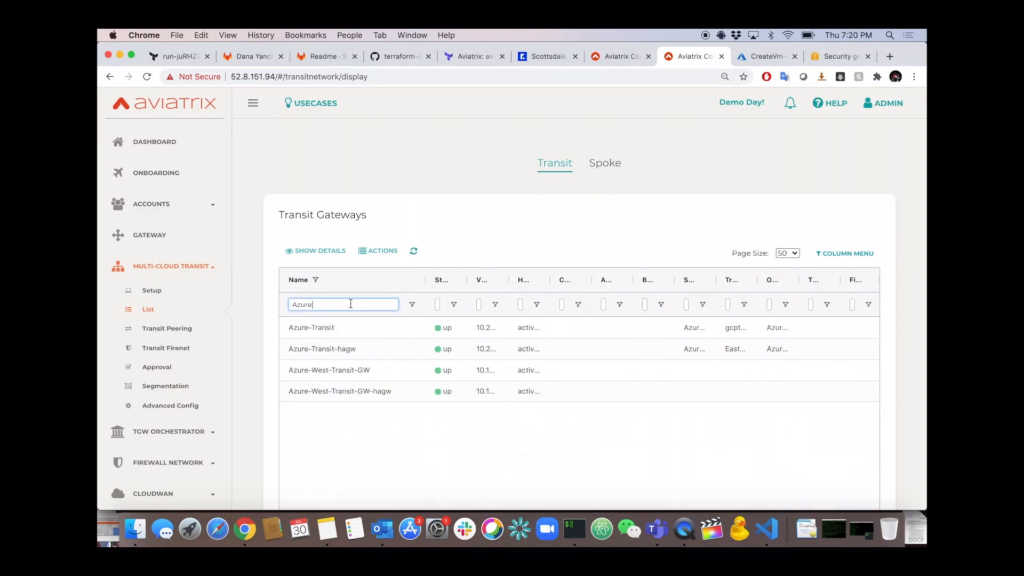
mouse_move(329, 369)
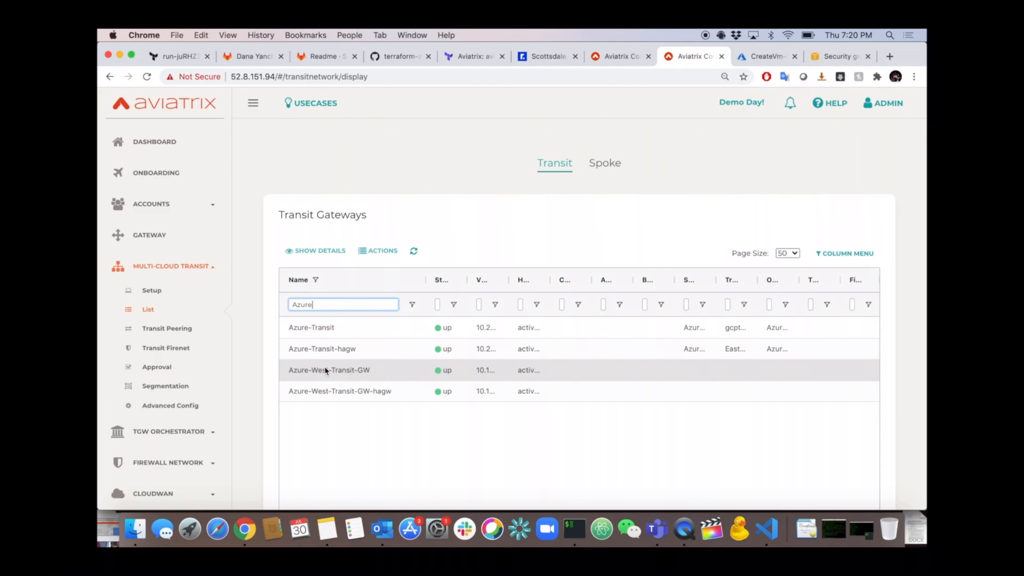
double_click(329, 369)
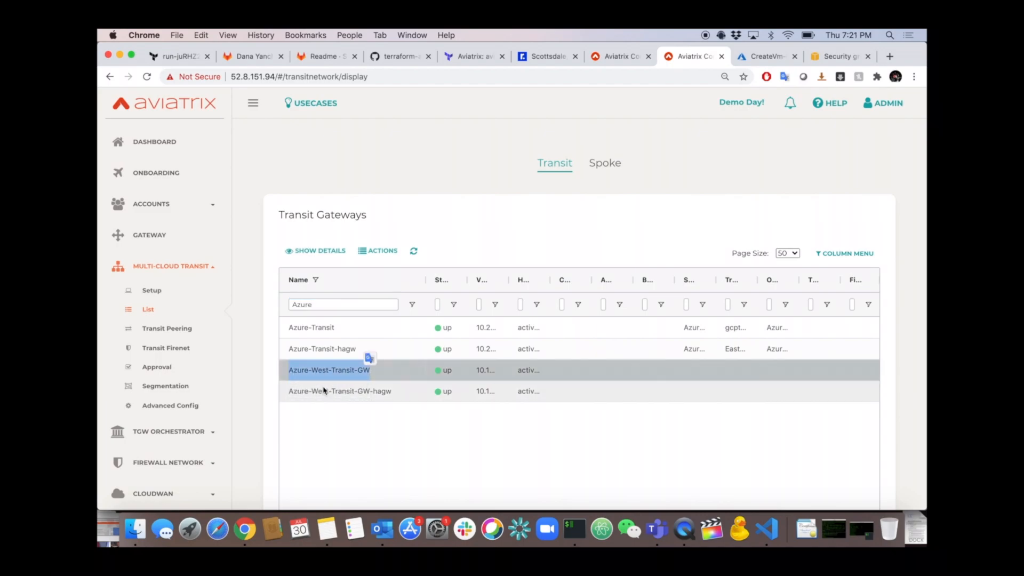
left_click(340, 390)
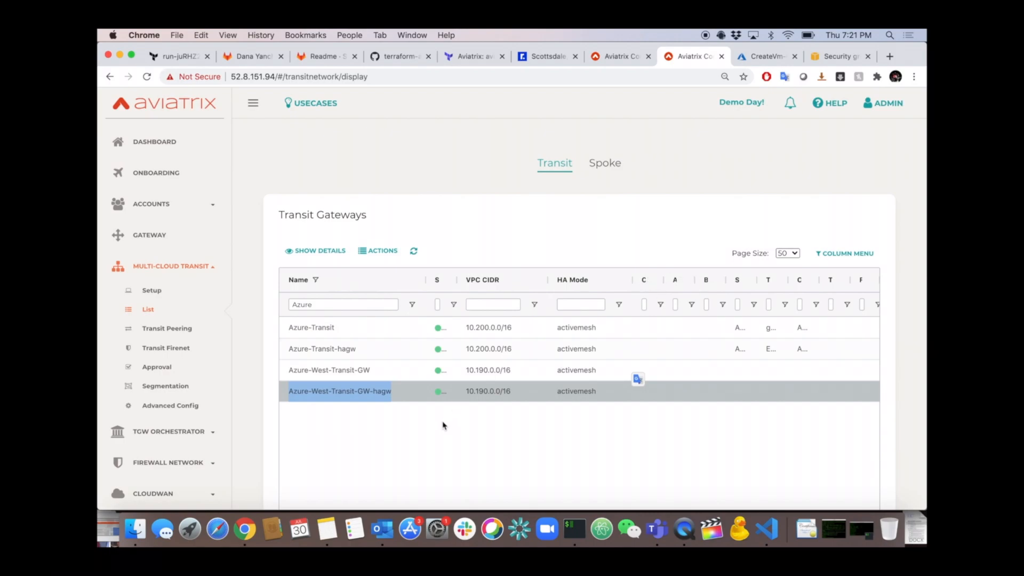
left_click(151, 290)
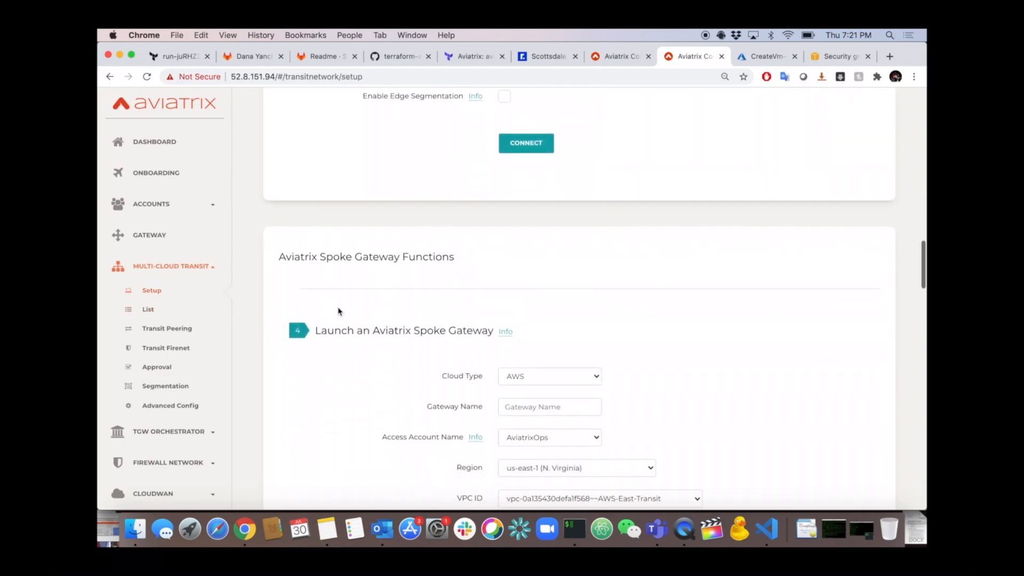
Step: Set cloud type to Azure ARM and name the spoke gateway Azure-West-Spoke-GW
scroll("down", 3)
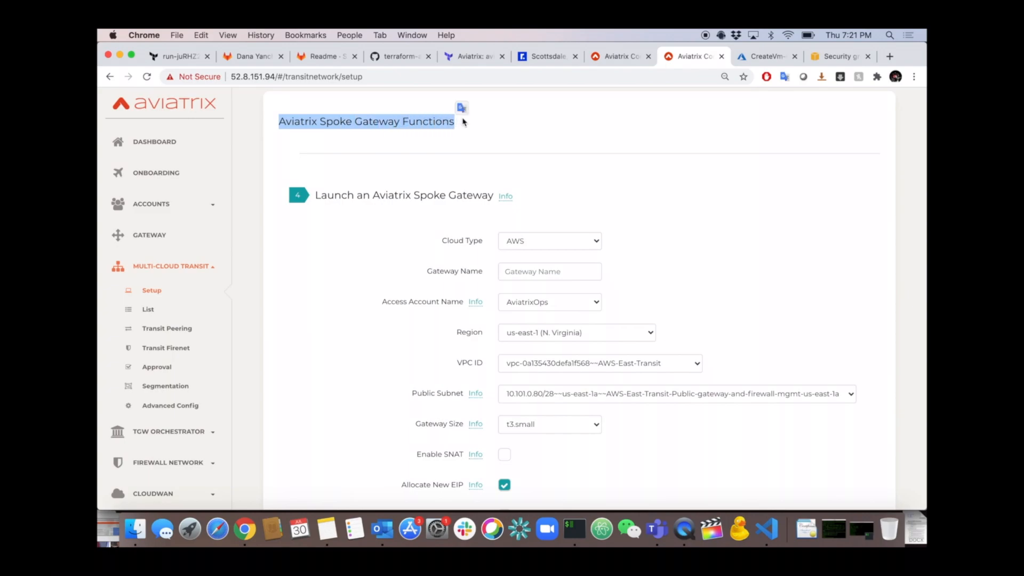
mouse_move(570, 245)
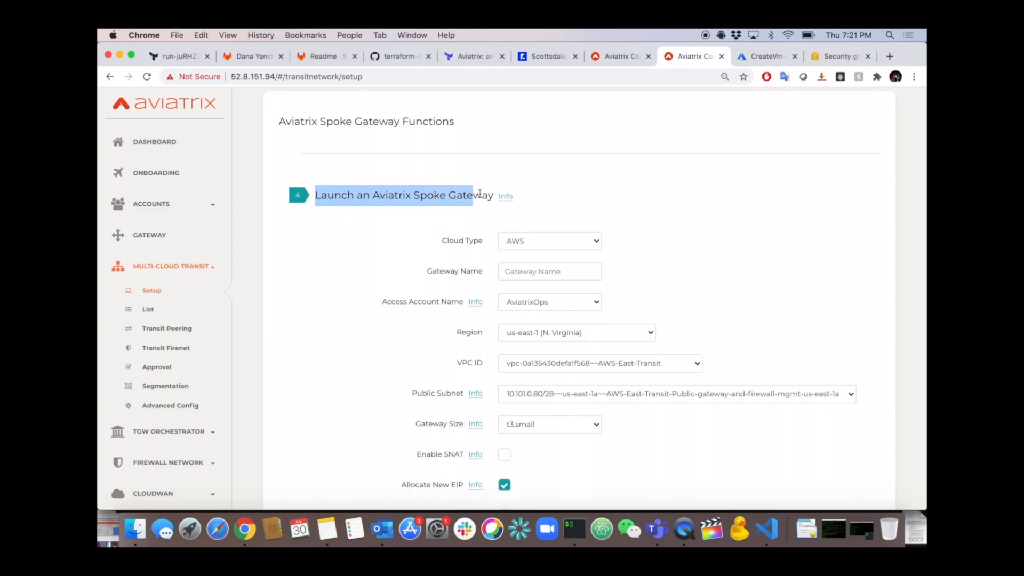
left_click(549, 241)
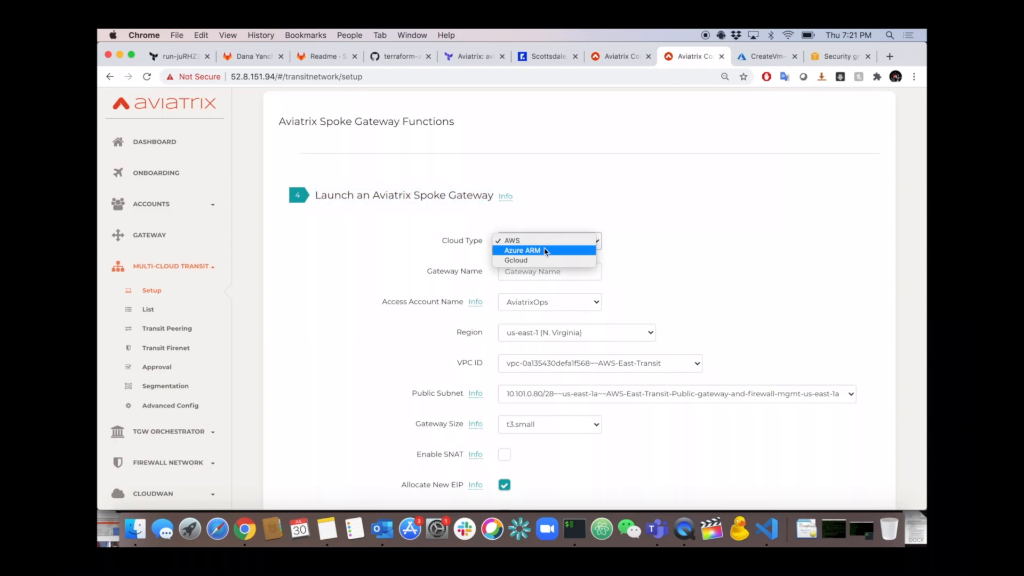
left_click(522, 250)
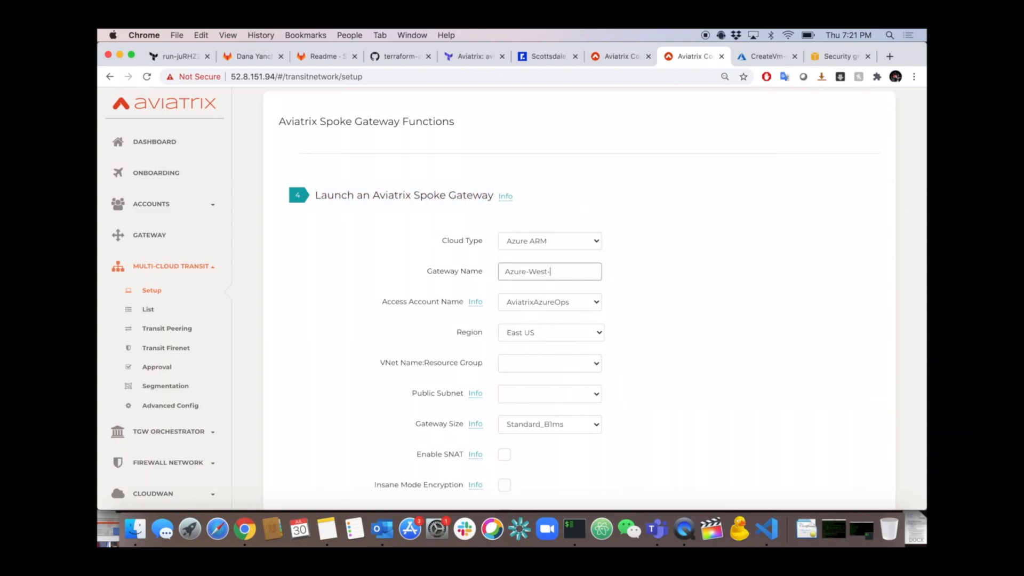
type("Spoke-GW")
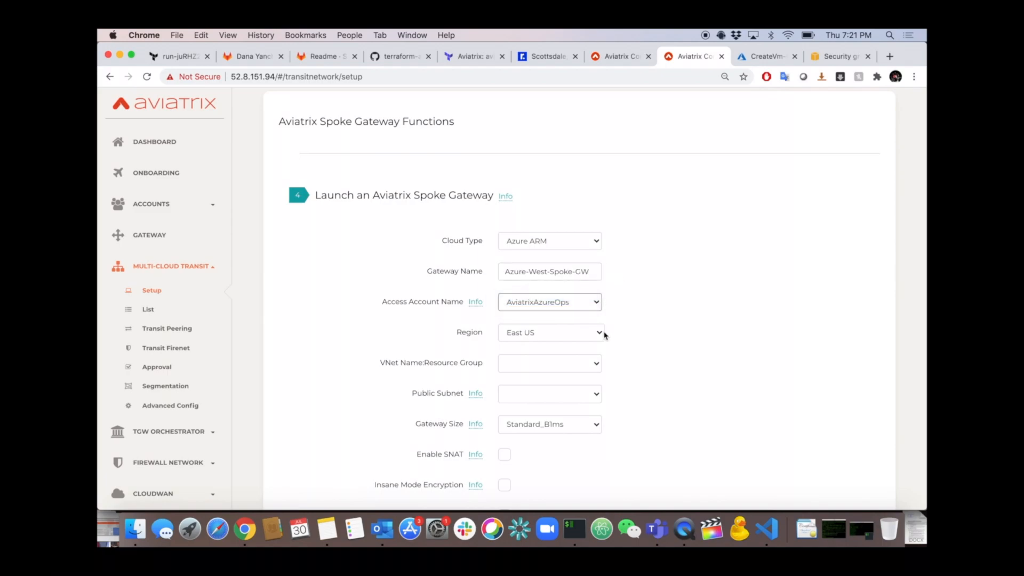
Step: Choose West US 2, VNet Azure-West-Spoke, subnet 10.191.0.0/20, and create the spoke gateway
left_click(549, 332)
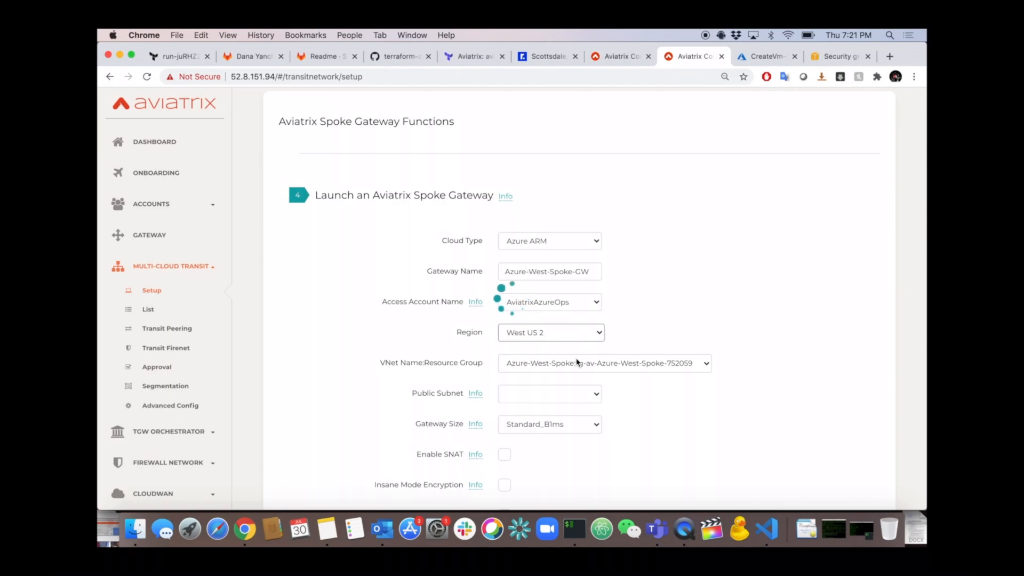
left_click(603, 363)
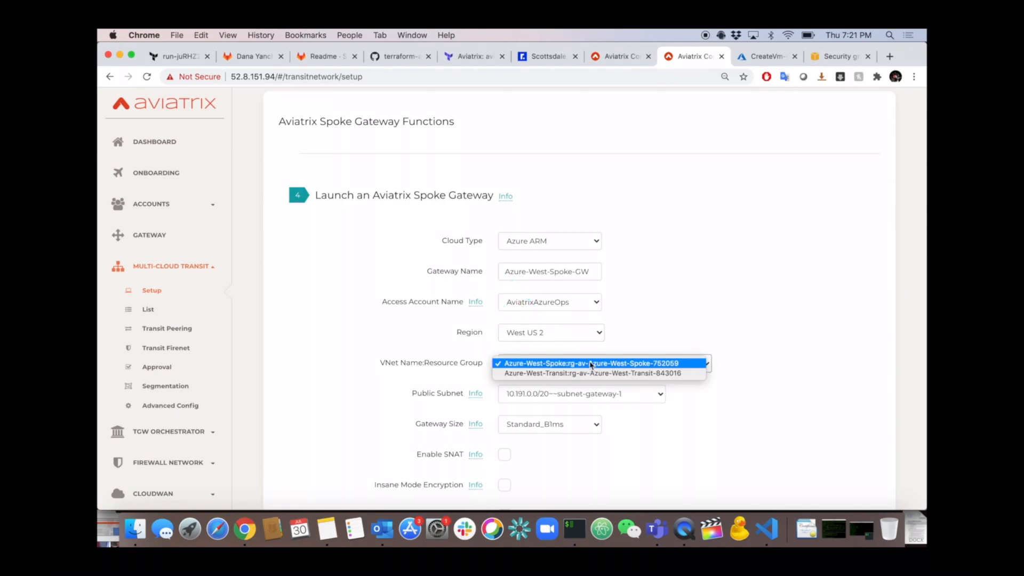
left_click(590, 362)
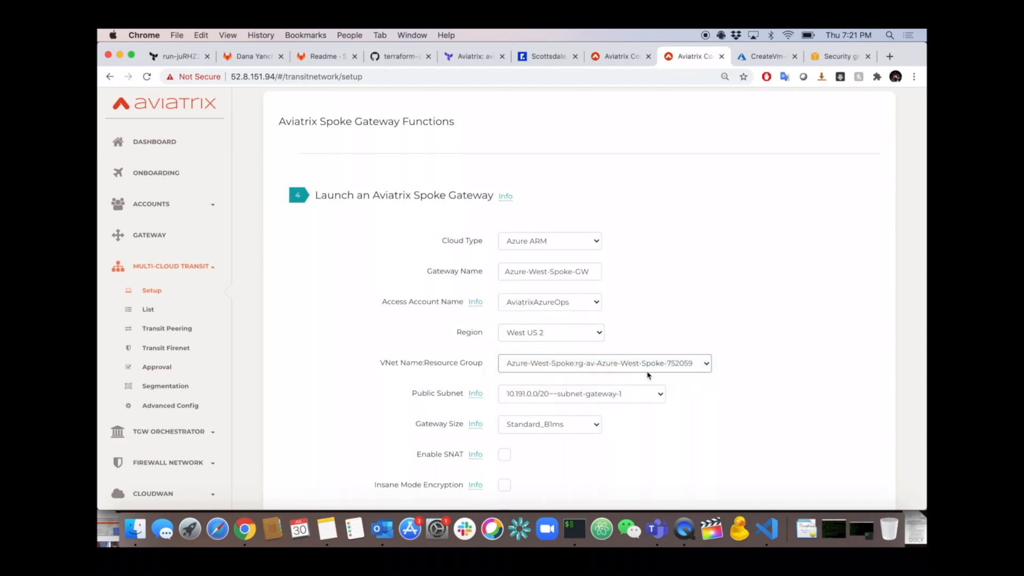
left_click(580, 392)
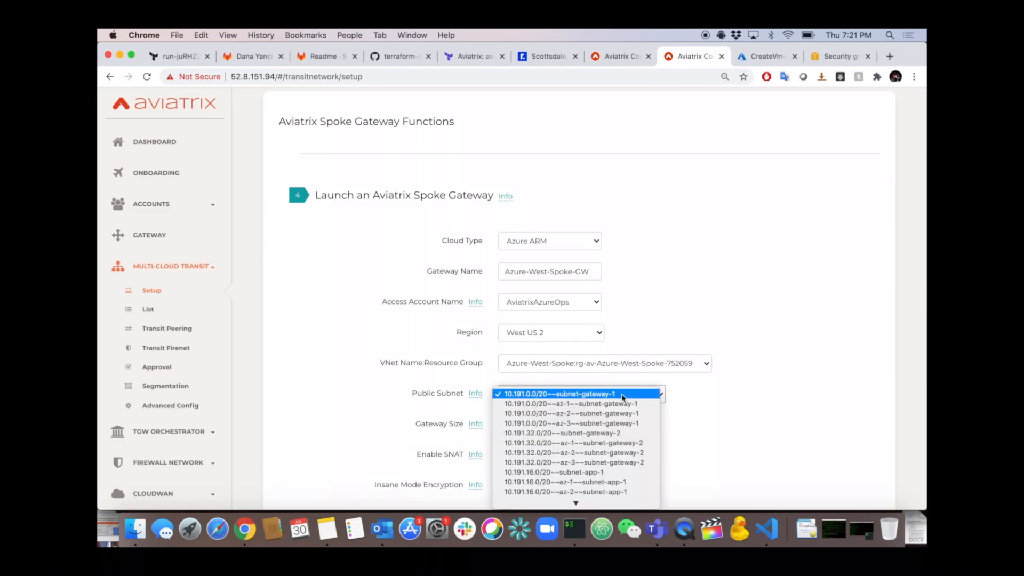
left_click(558, 393)
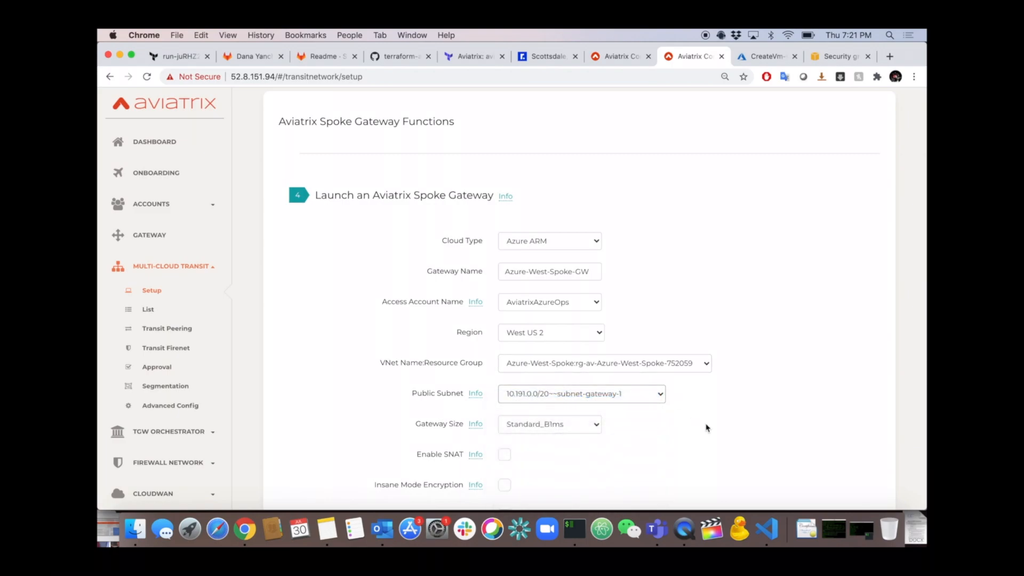
scroll("down", 3)
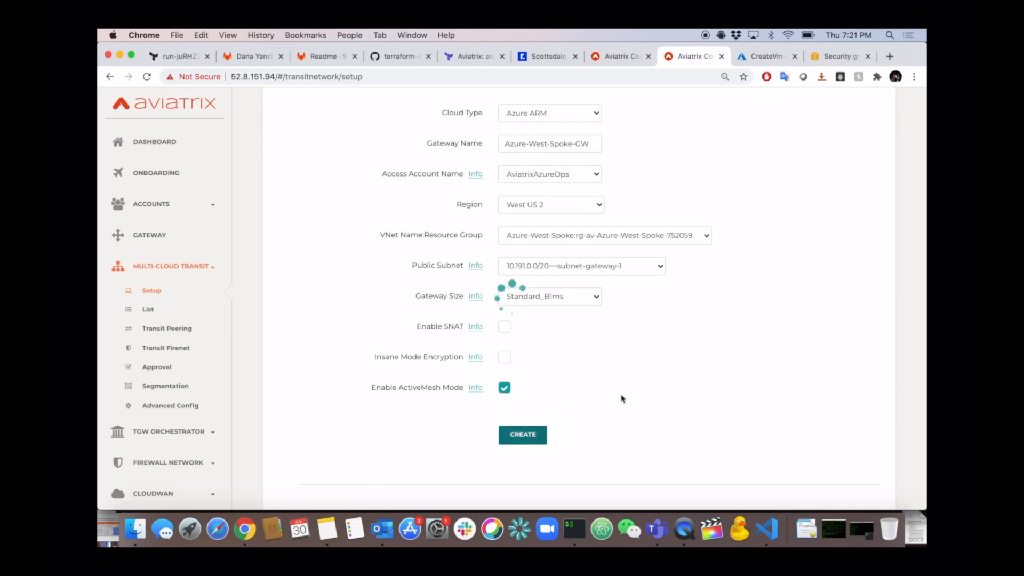
left_click(522, 434)
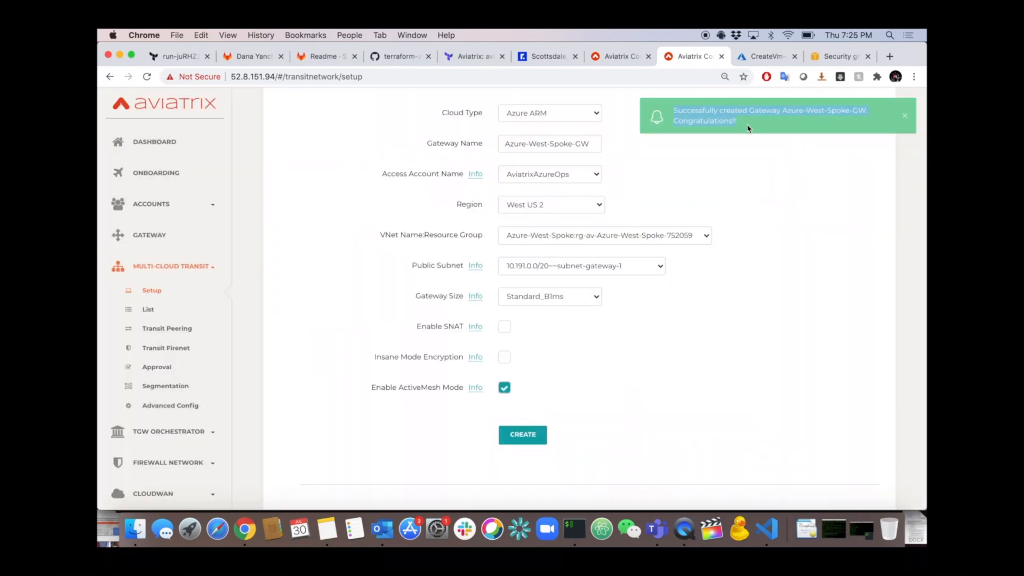
Step: Enable HA on Azure-West-Spoke-GW using subnet 10.191.32.0/20~~az-2~~subnet-gateway-2
scroll("down", 3)
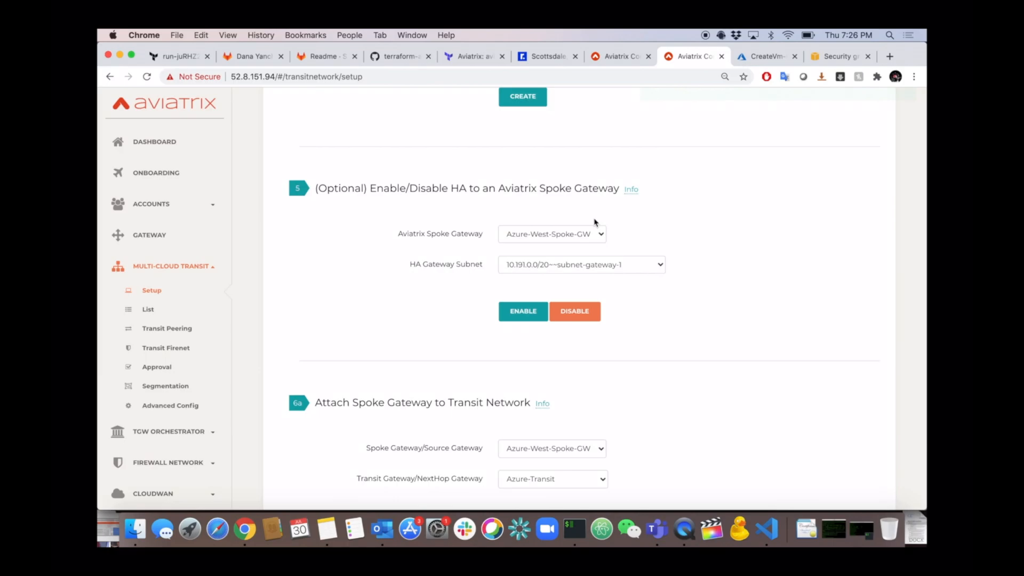
left_click(551, 233)
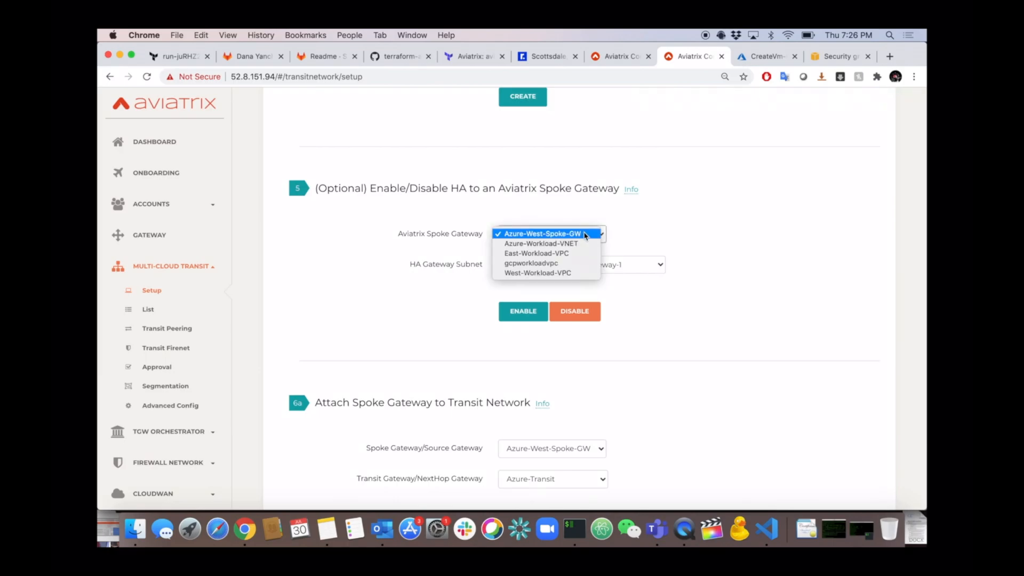
left_click(543, 233)
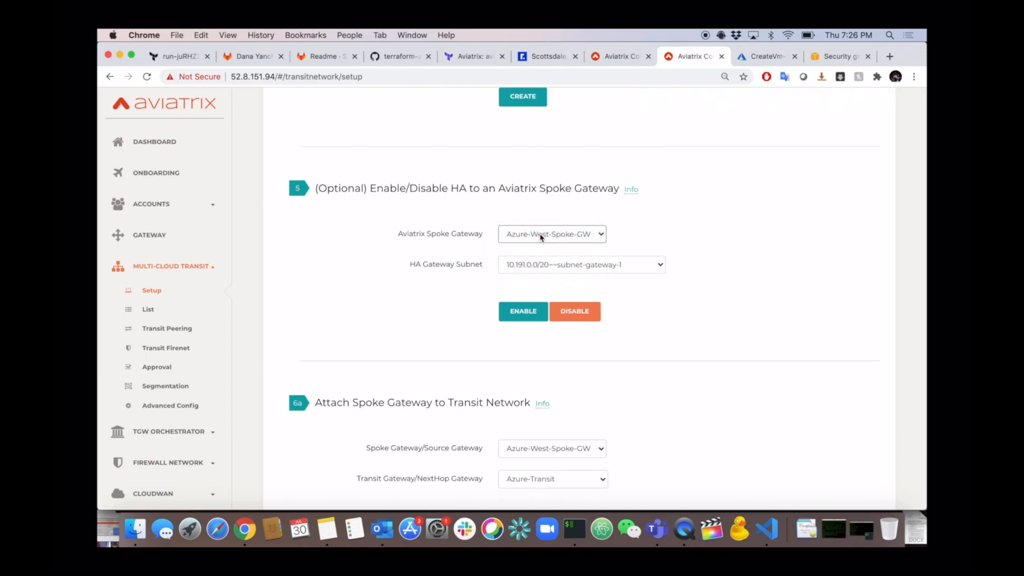
left_click(579, 264)
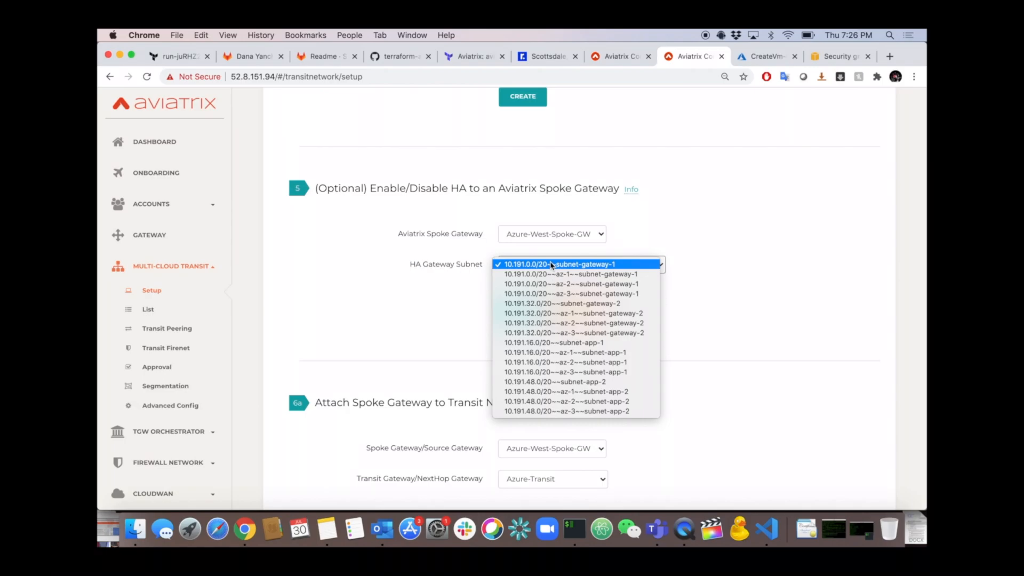
mouse_move(574, 313)
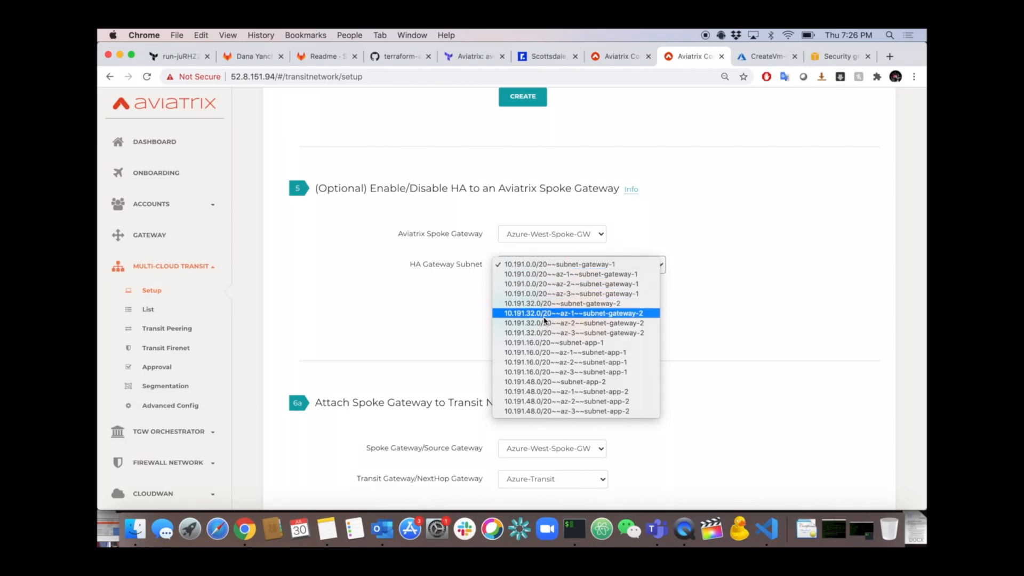
left_click(573, 322)
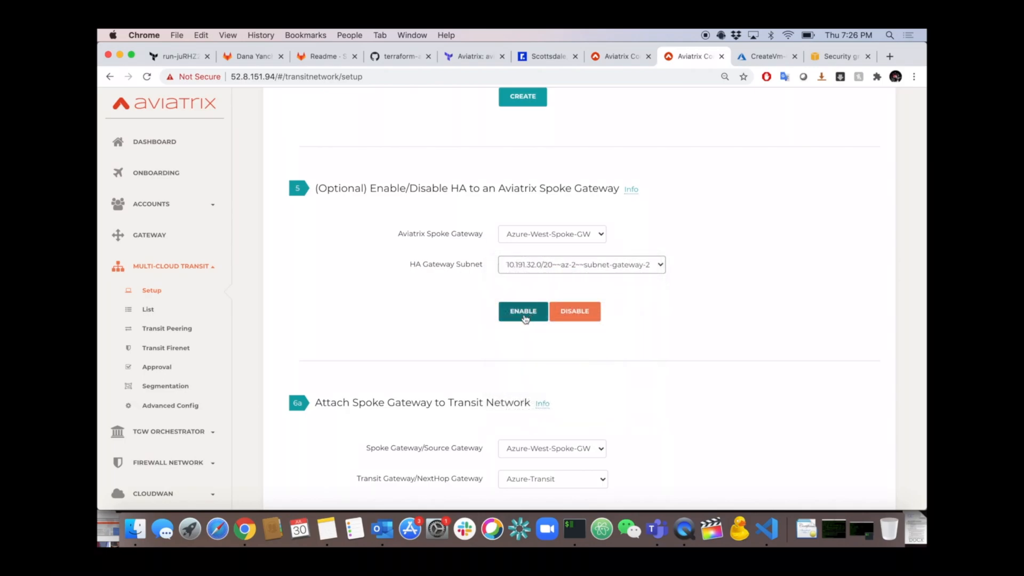
left_click(523, 310)
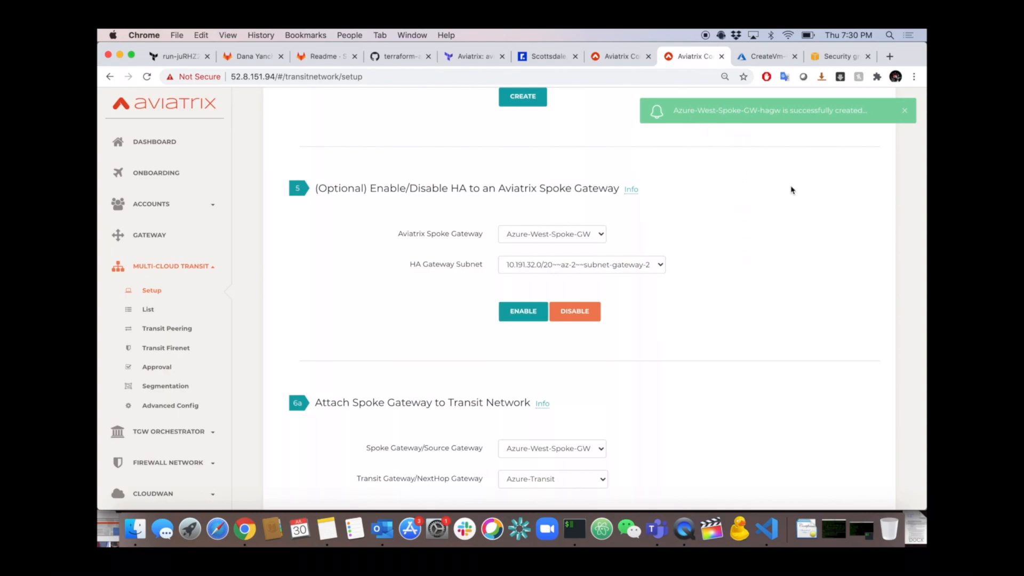
mouse_move(152, 290)
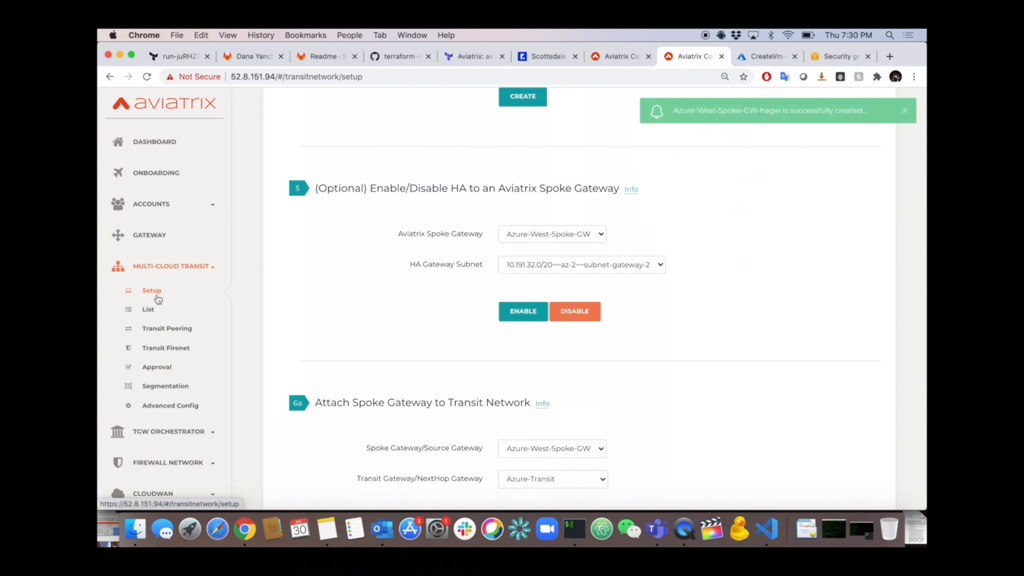
left_click(148, 309)
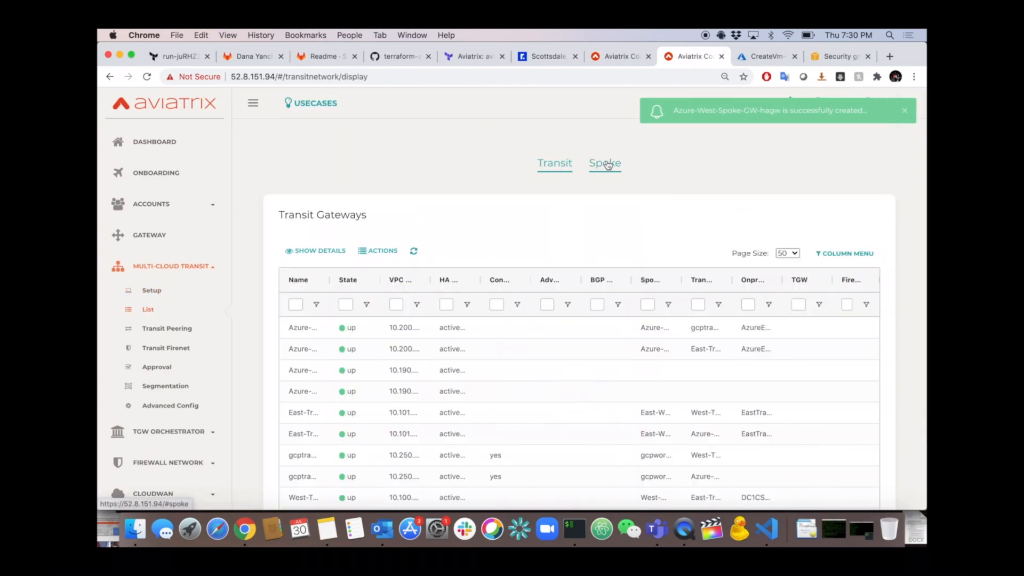
left_click(604, 163)
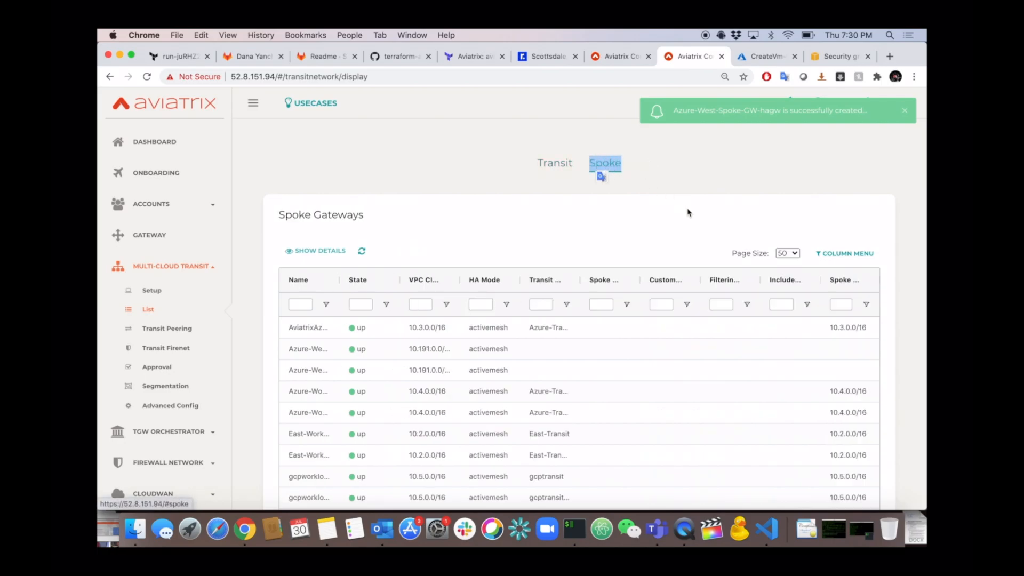
type("Azur")
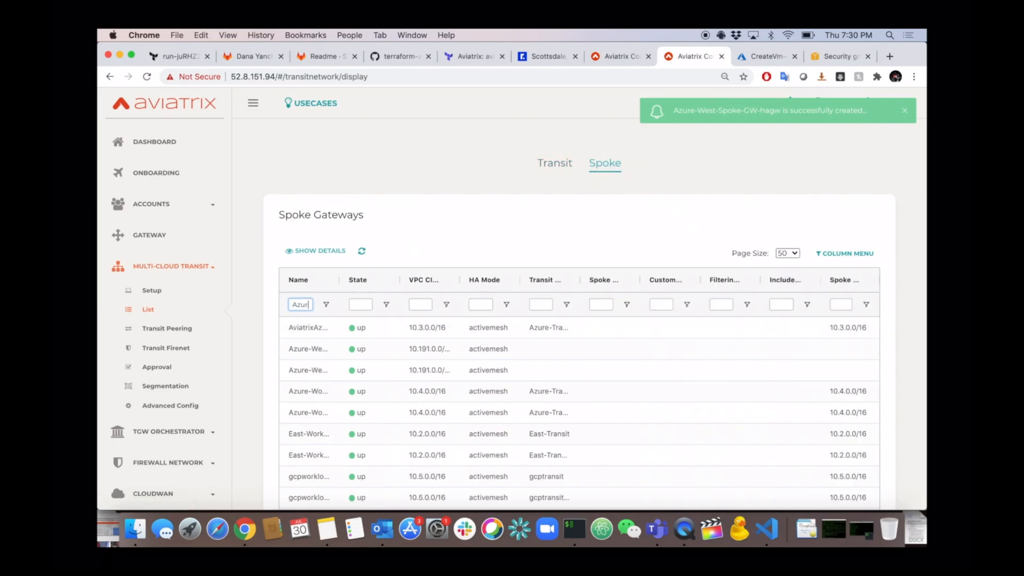
type("Azure")
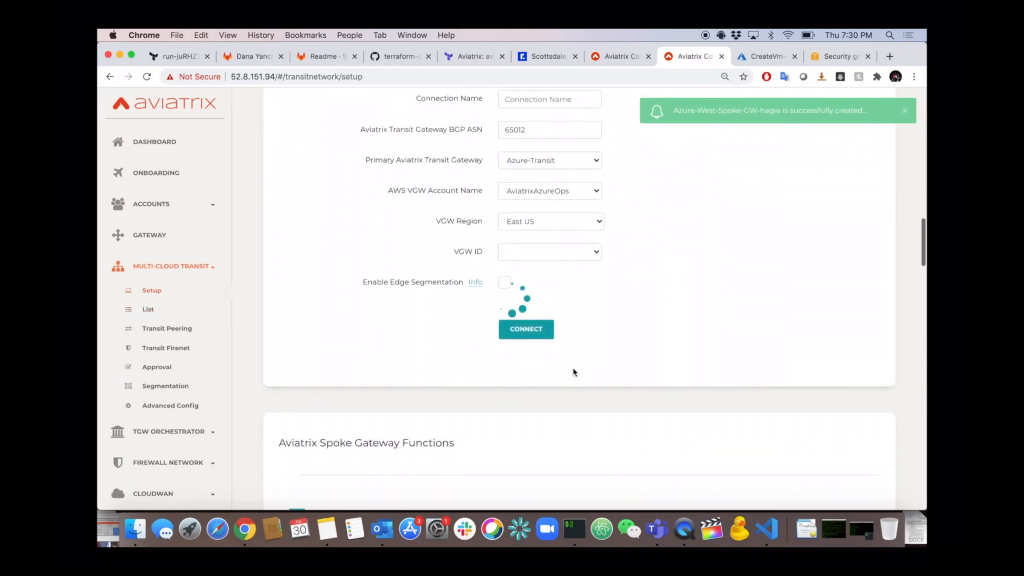
Step: Attach Azure-West-Spoke-GW to transit gateway Azure-West-Transit-GW in step 6a
scroll("down", 3)
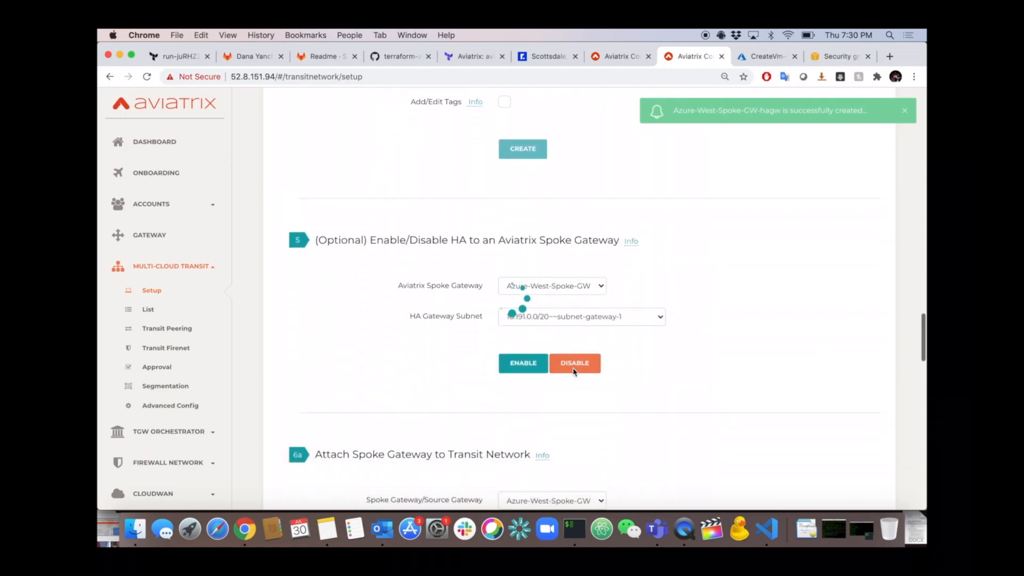
scroll("down", 3)
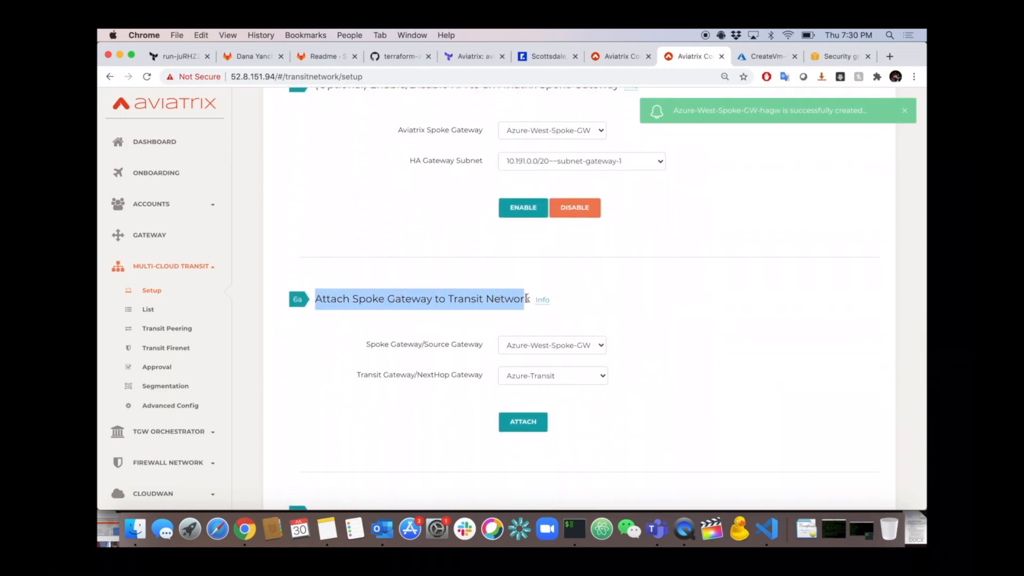
left_click(551, 344)
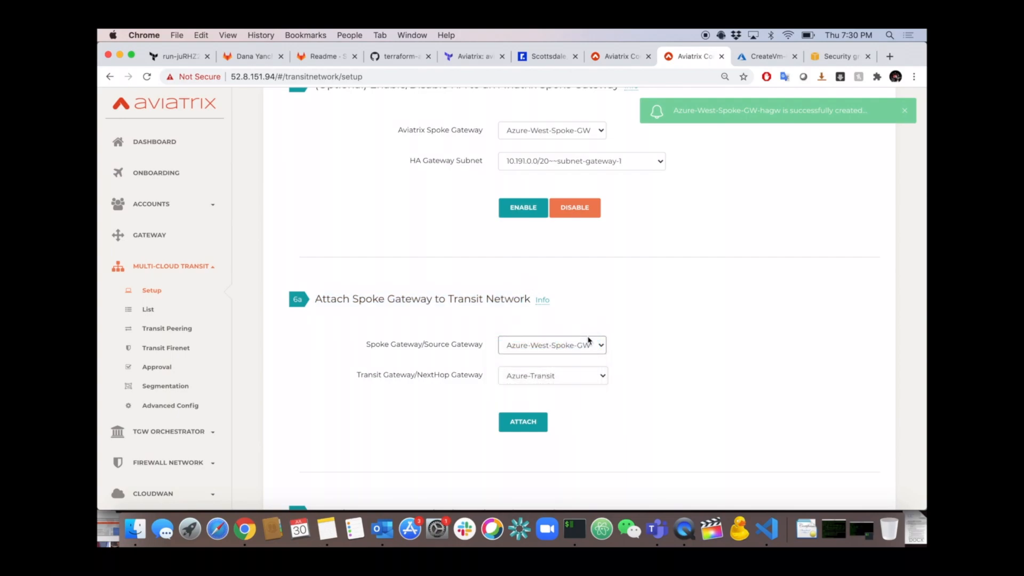
left_click(552, 375)
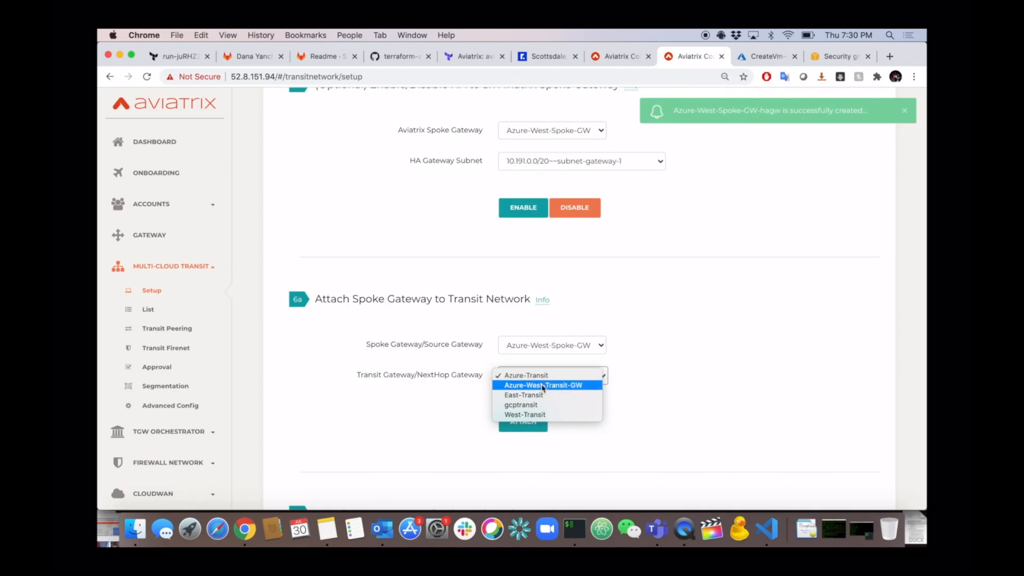
left_click(543, 384)
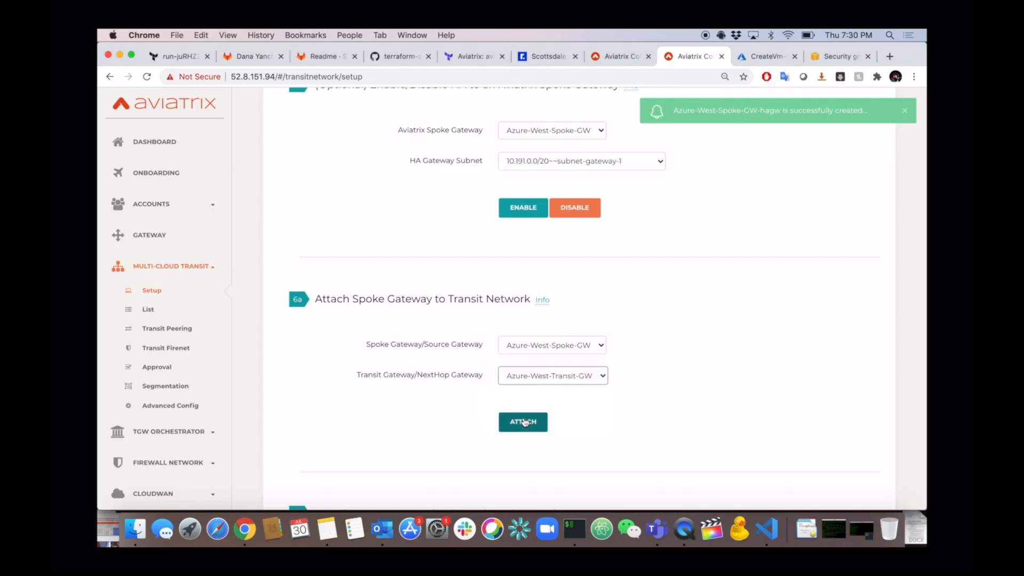
left_click(522, 422)
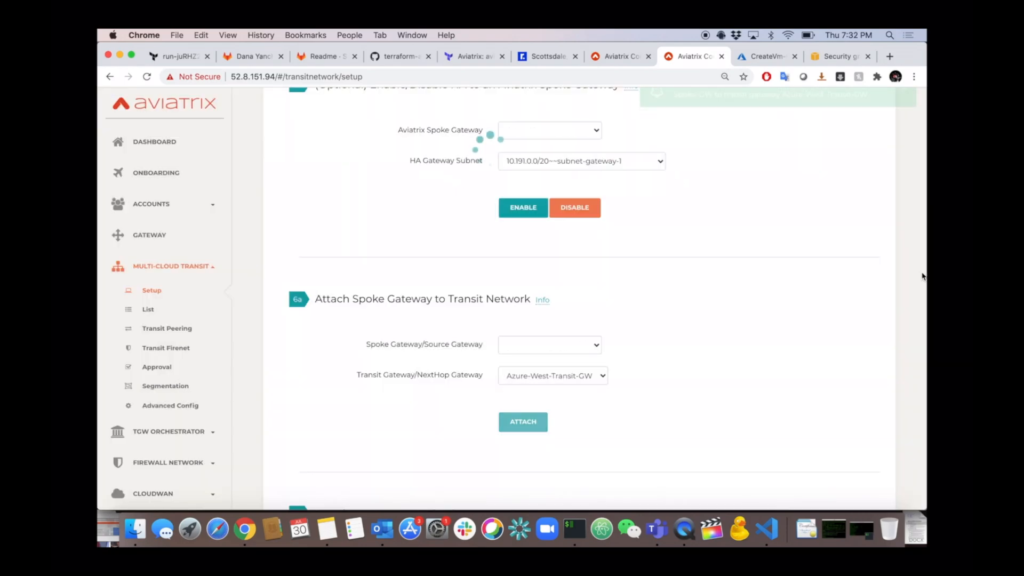
left_click(522, 421)
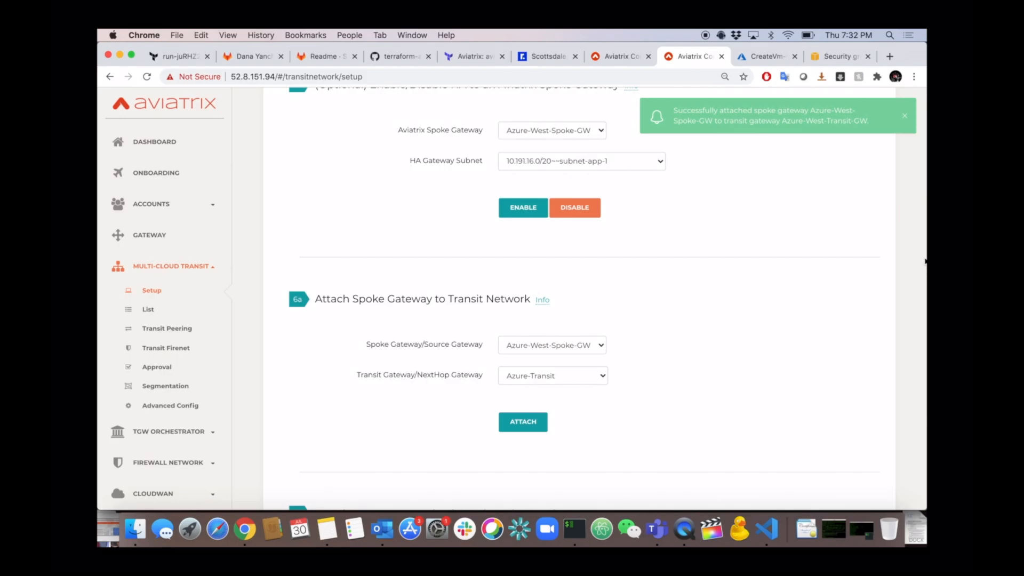
left_click(148, 308)
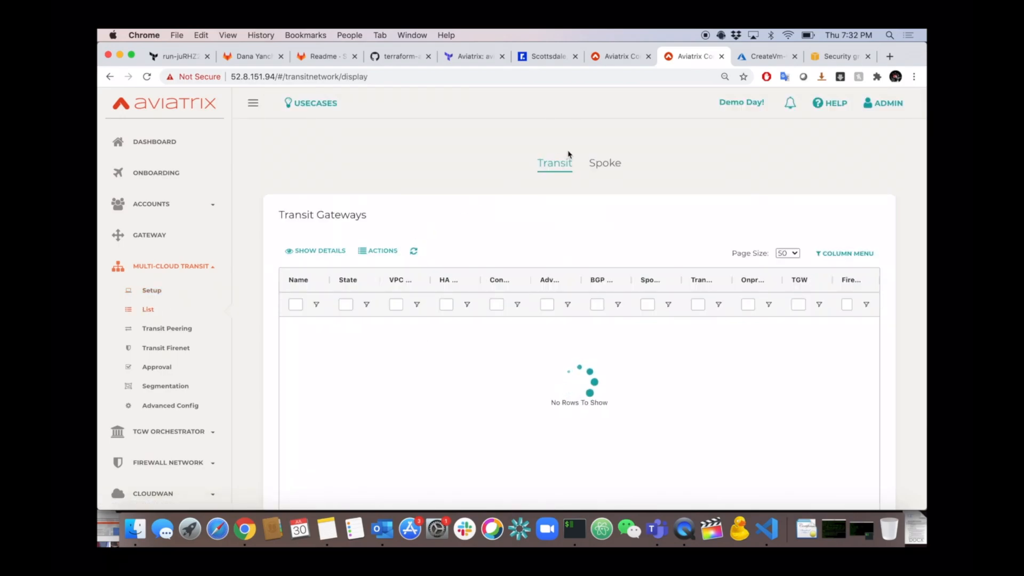
Step: Filter spoke gateways by Azure and check Azure-West-Spoke-GW's attached transit gateway
left_click(604, 163)
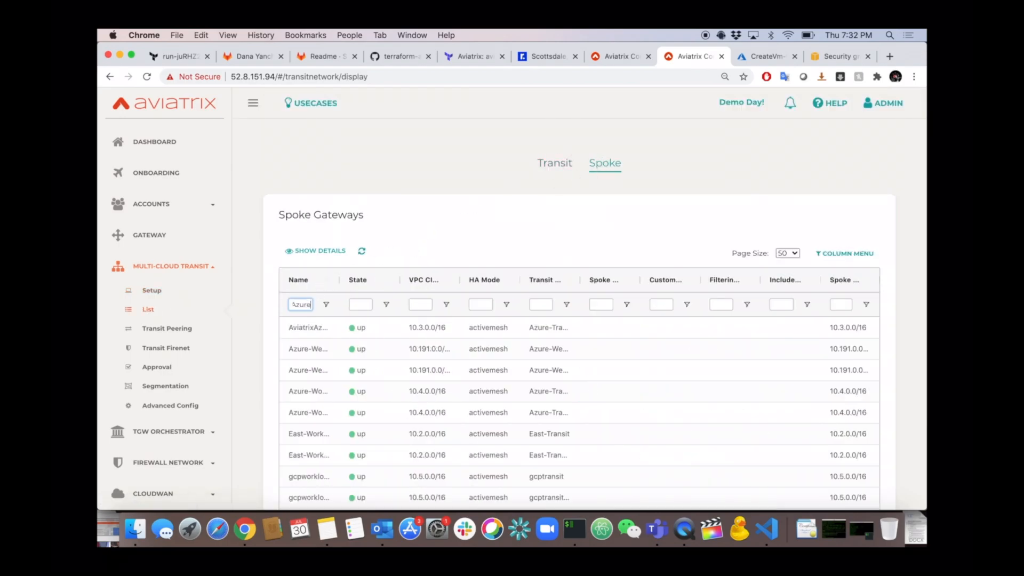
key("Enter")
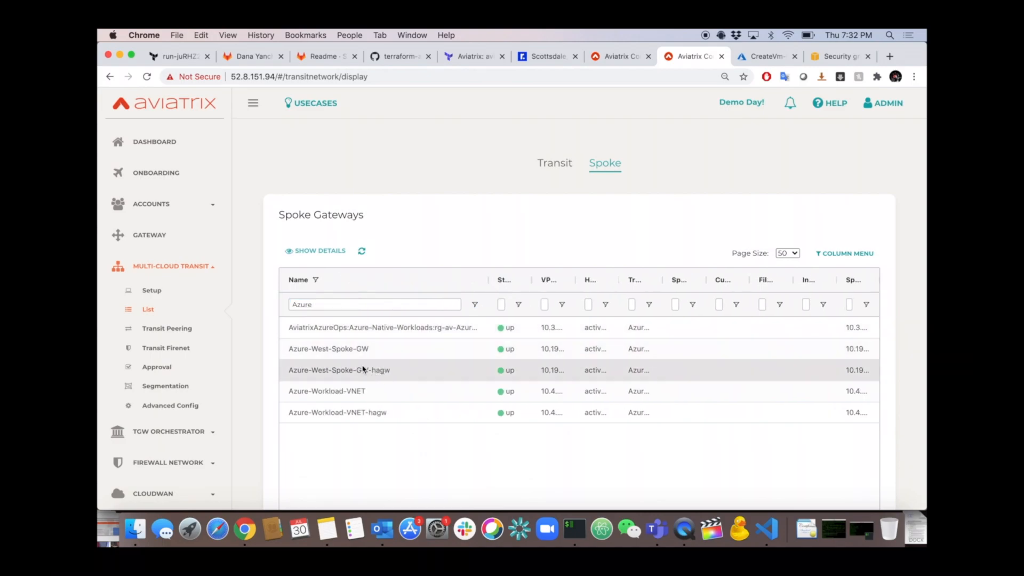
left_click(328, 348)
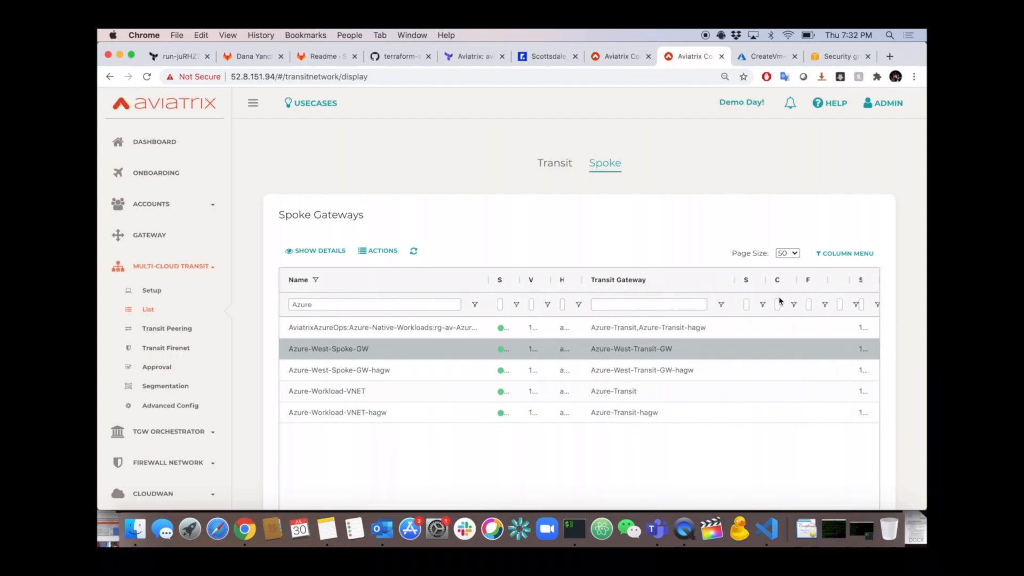
mouse_move(592, 351)
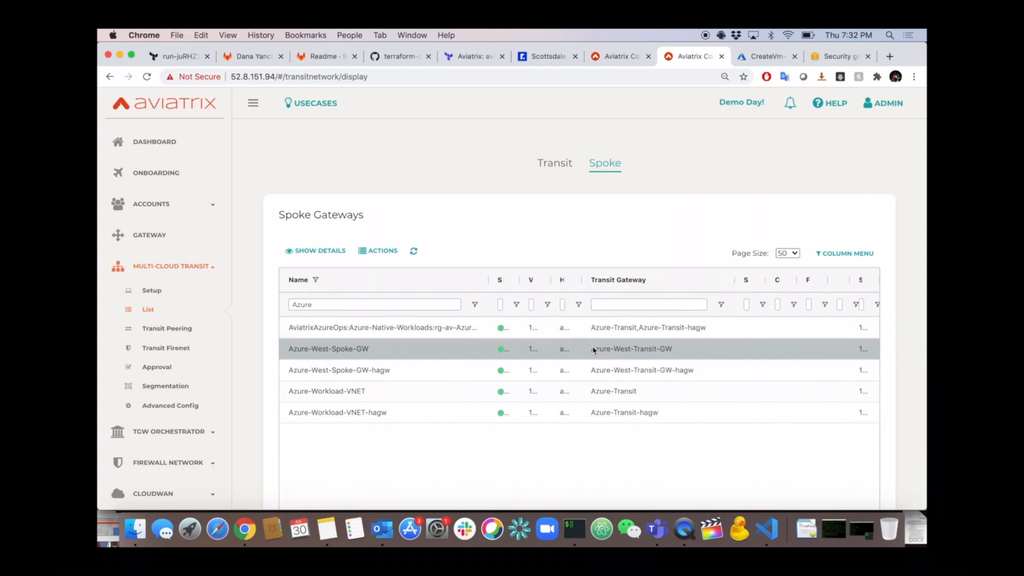
double_click(630, 349)
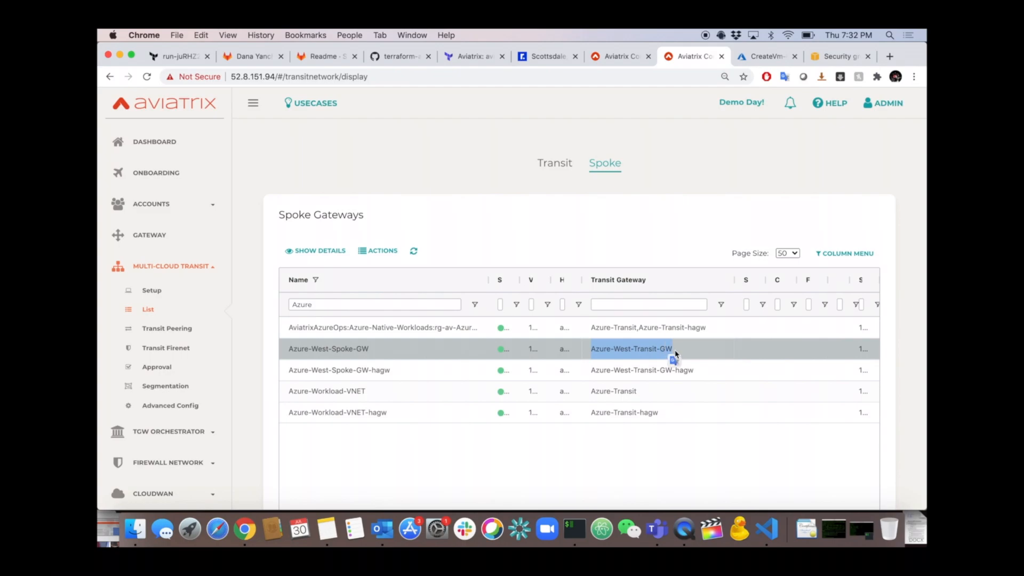